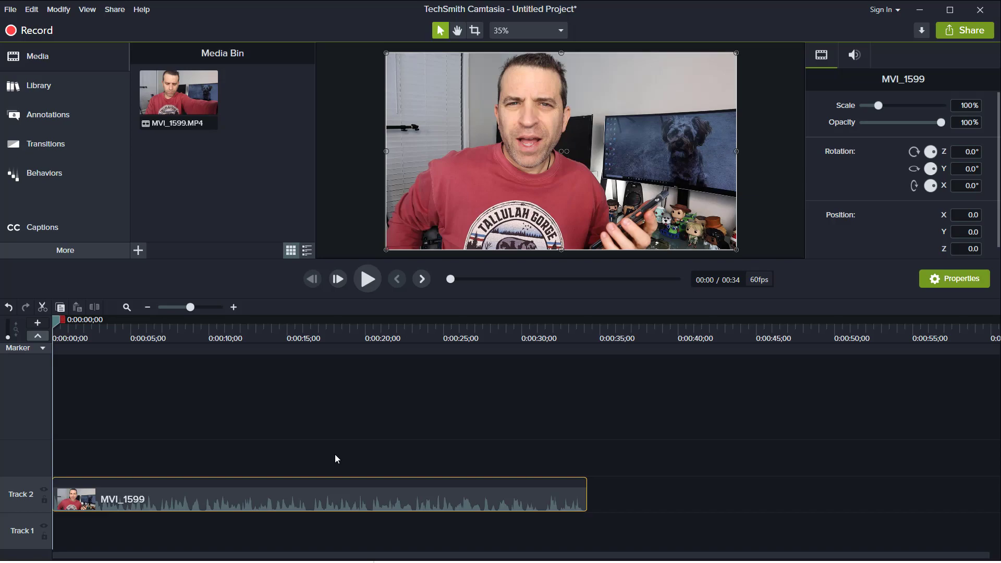
mouse_move(278, 380)
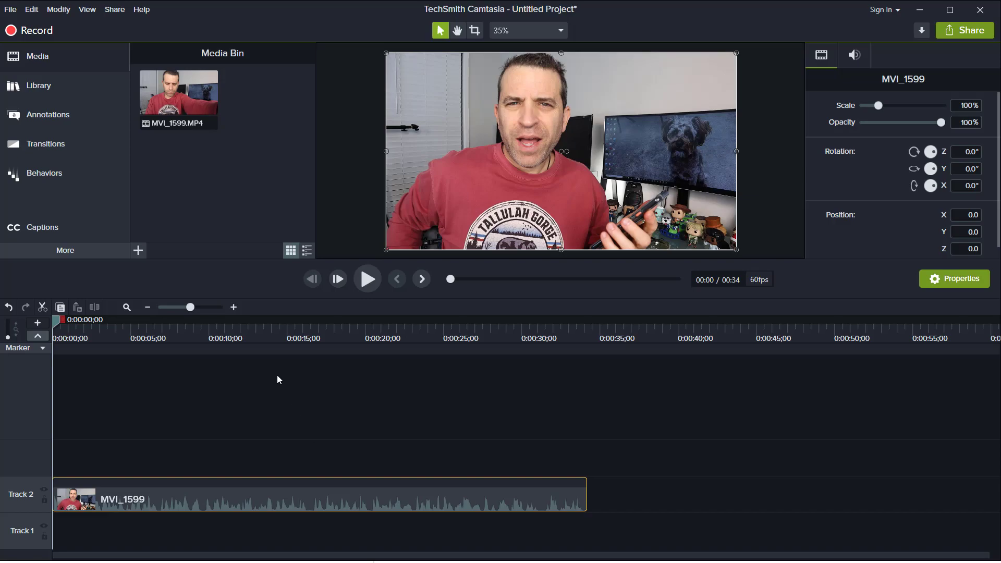
Check the installed Camtasia version from Help > About and dismiss it
left_click(142, 9)
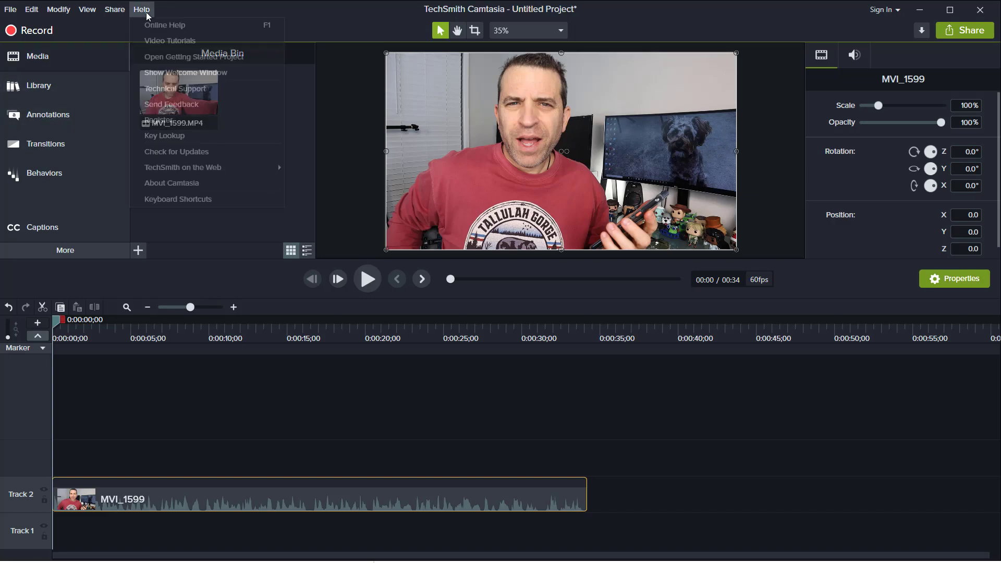
left_click(171, 182)
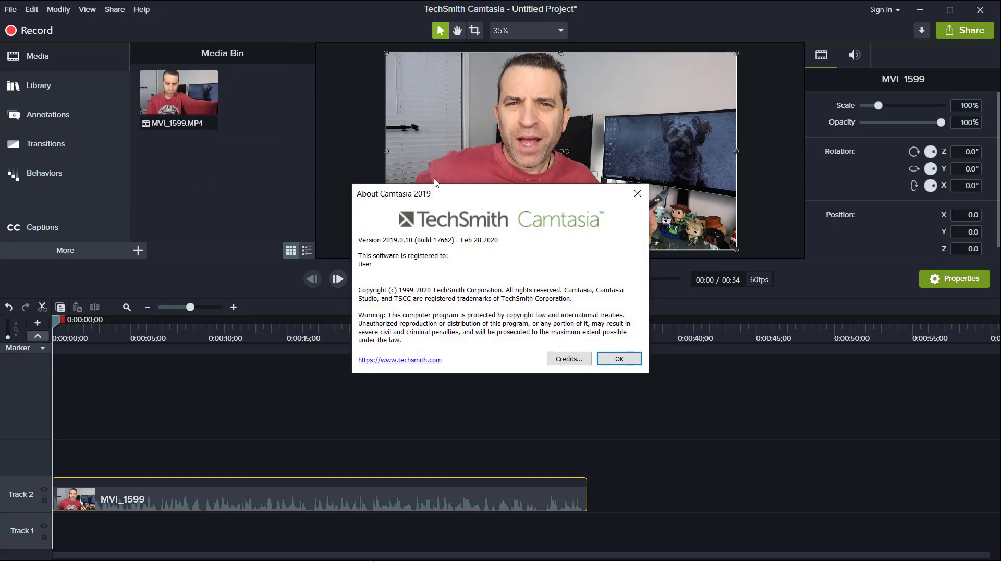
mouse_move(519, 244)
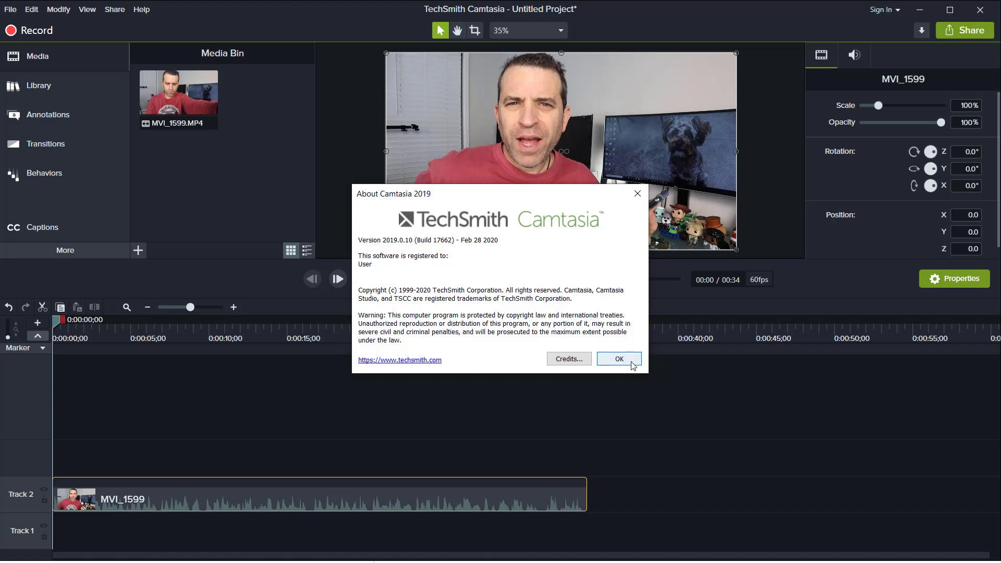
left_click(618, 357)
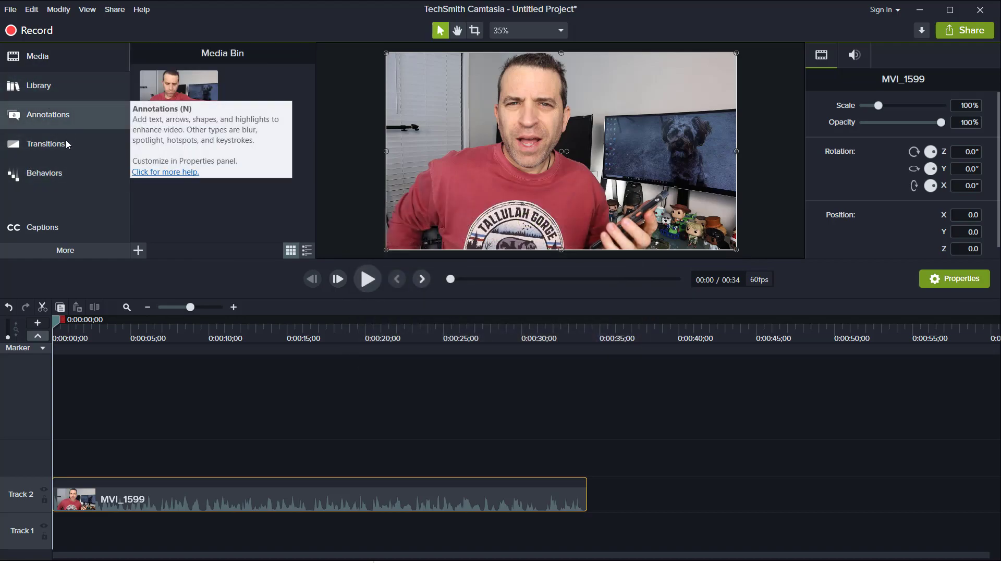
Reveal the extra feature panels and switch to the Captions workspace
left_click(65, 249)
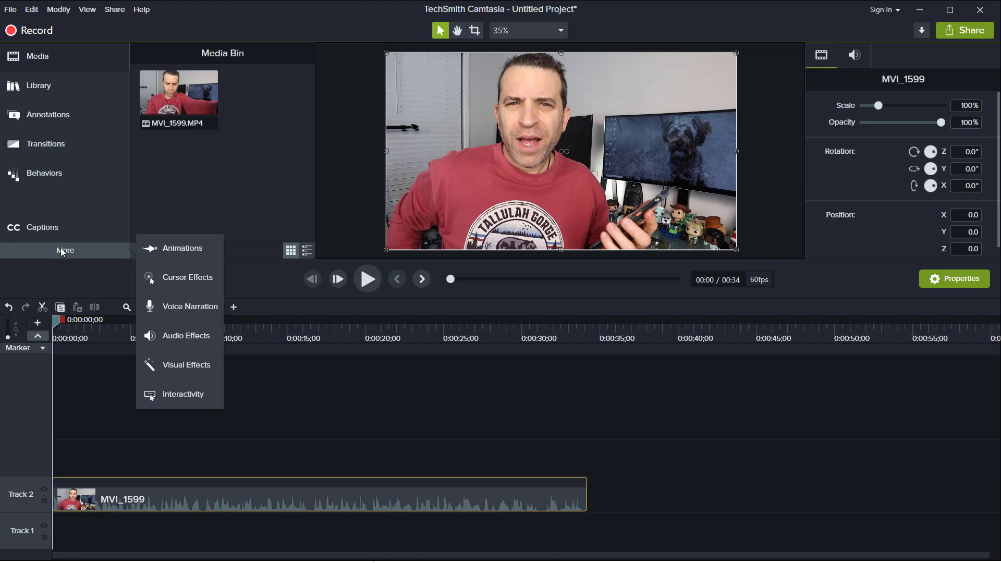
left_click(42, 227)
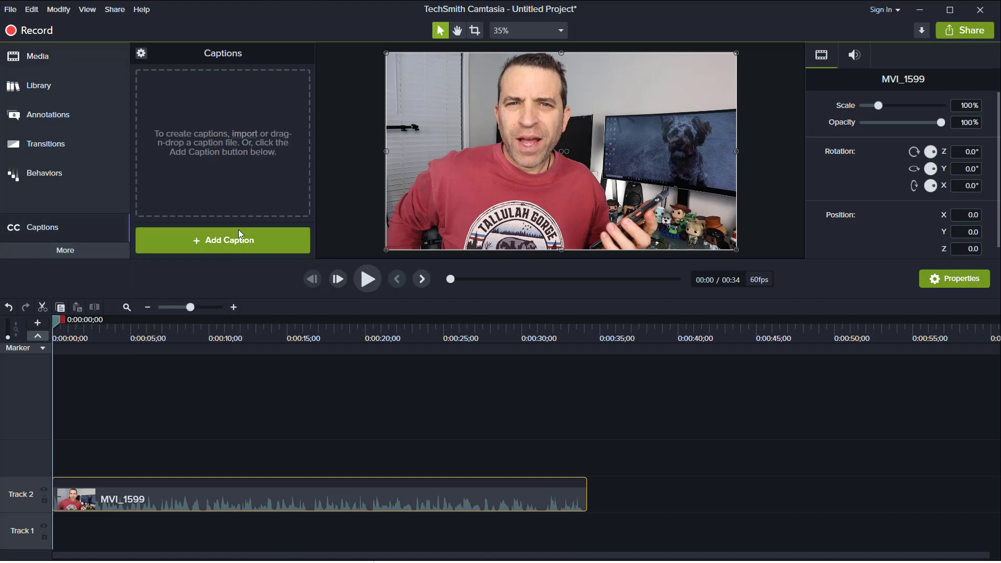
mouse_move(236, 142)
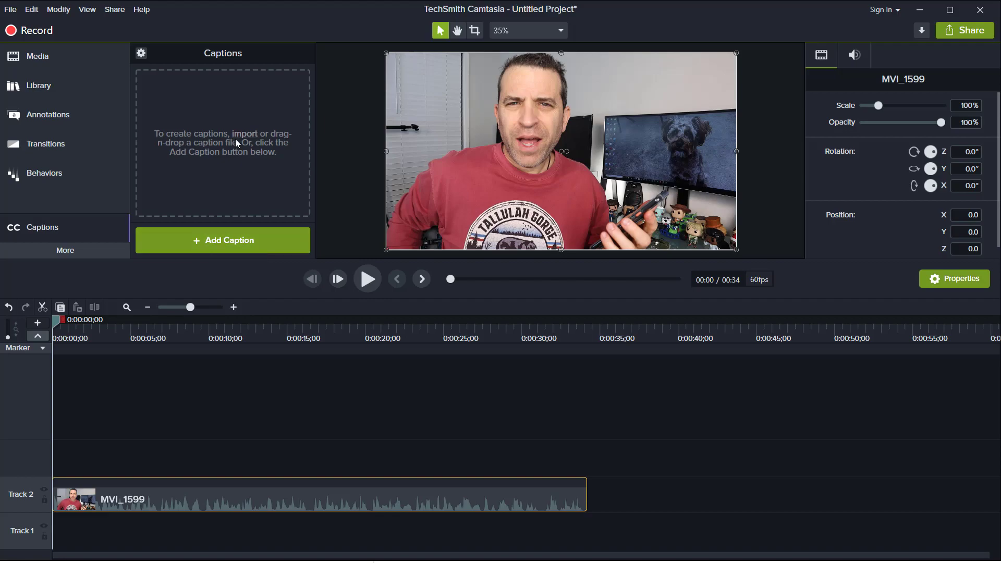
mouse_move(140, 468)
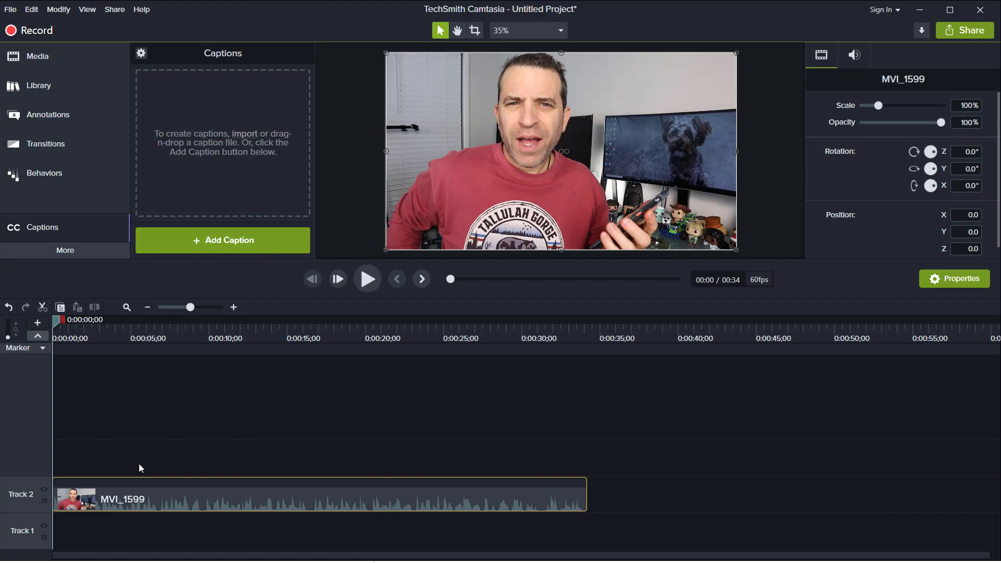
mouse_move(237, 365)
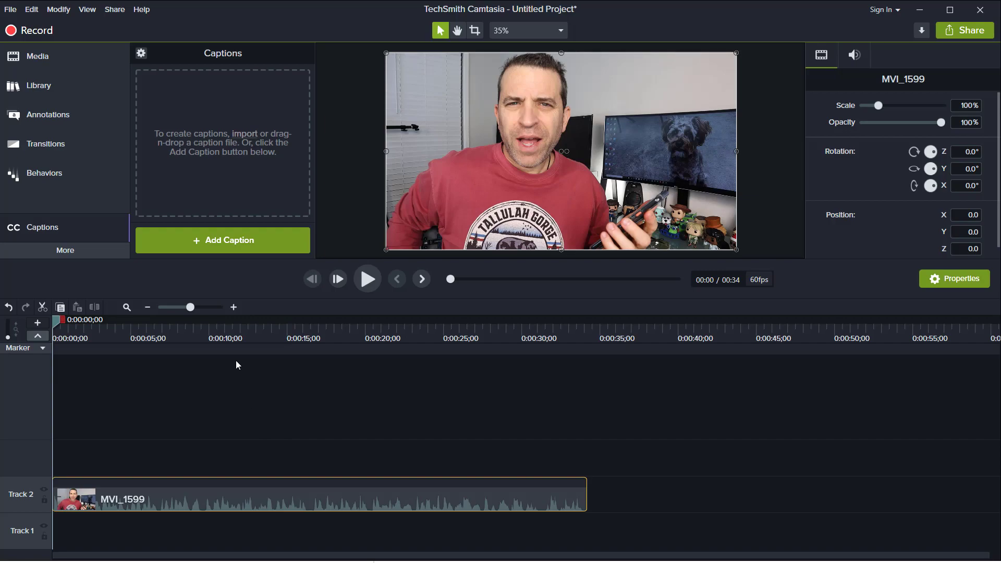
mouse_move(210, 147)
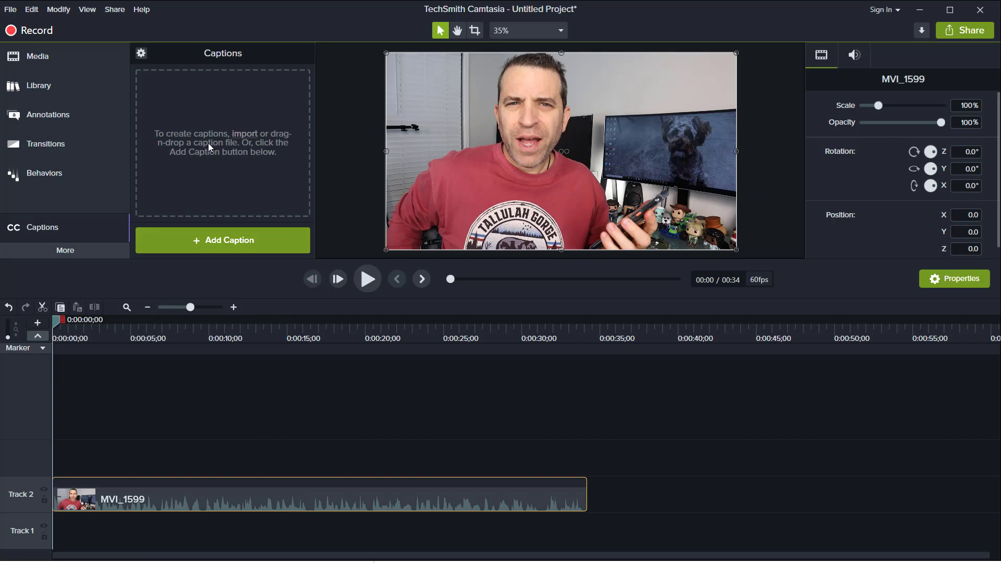
mouse_move(200, 189)
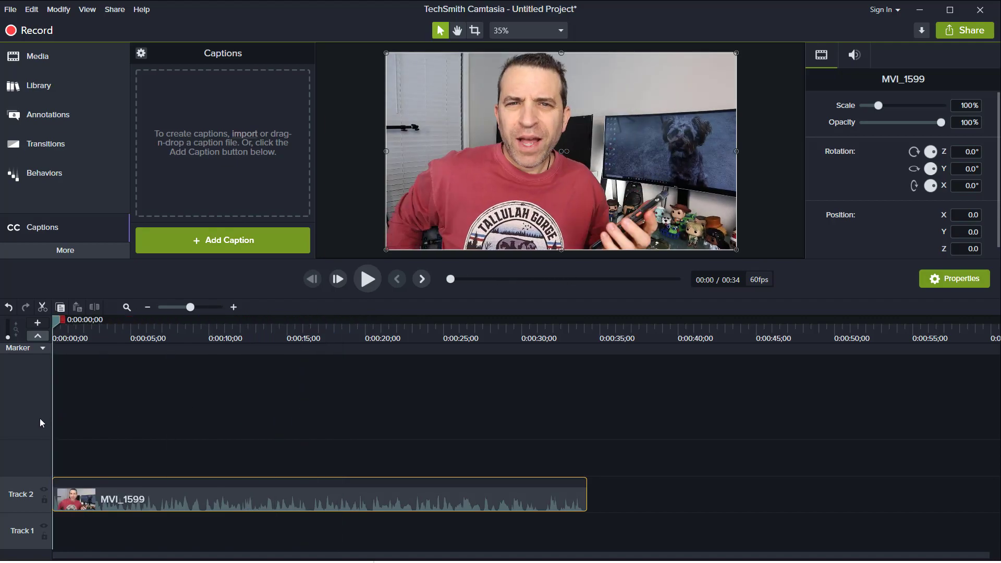
mouse_move(136, 460)
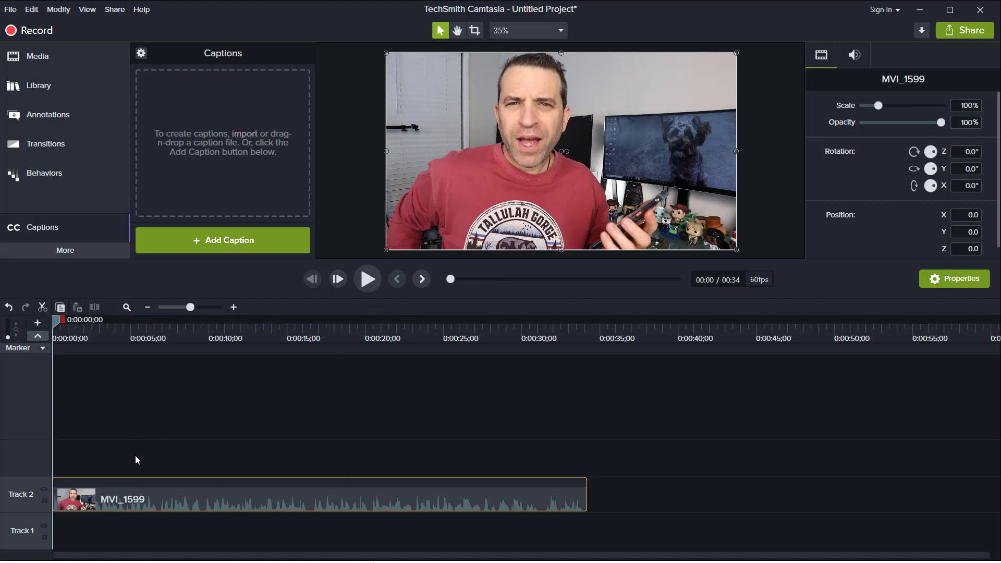
mouse_move(139, 471)
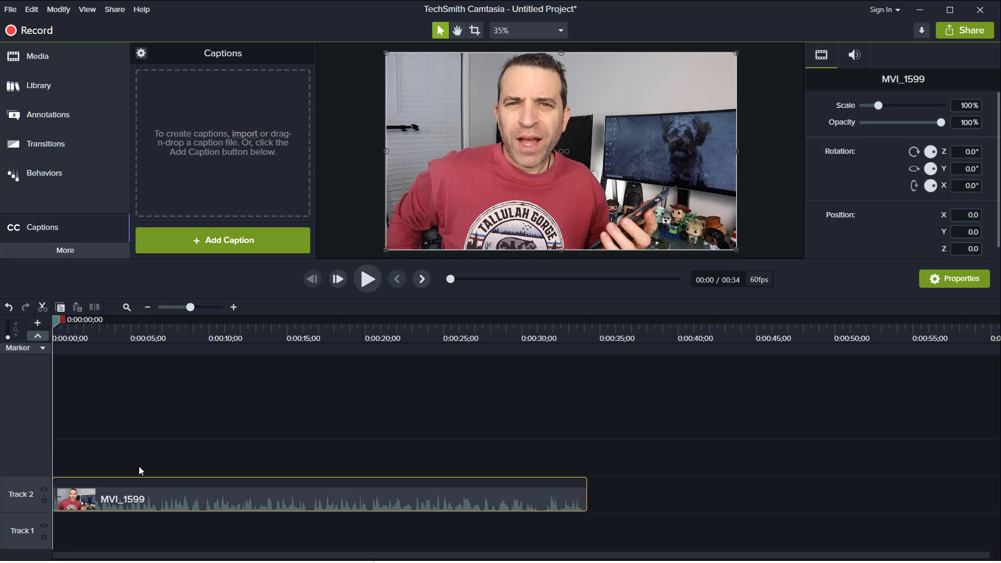
mouse_move(191, 450)
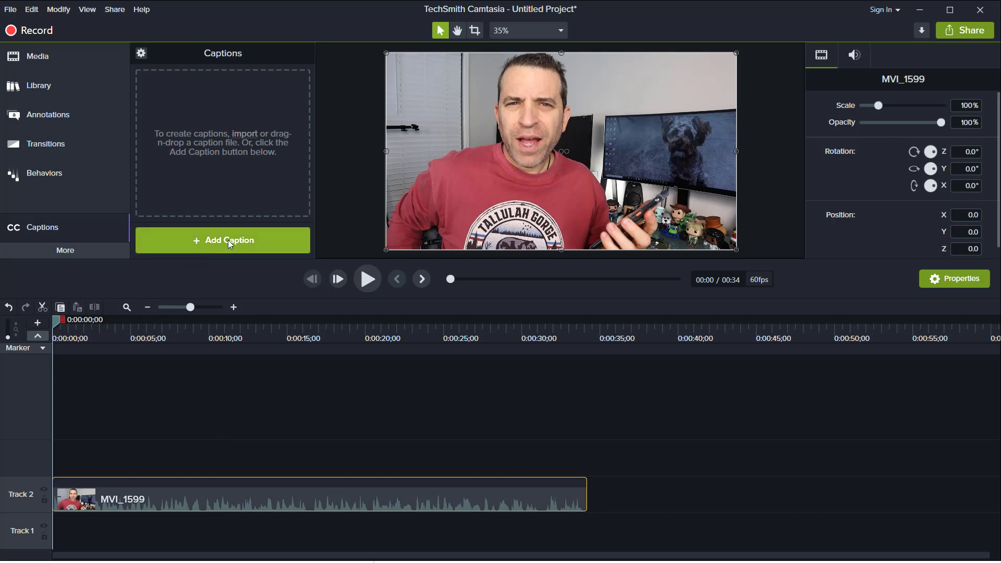
Add an opening caption reading "Hey, what's going on everybody", correcting a typo along the way
left_click(222, 240)
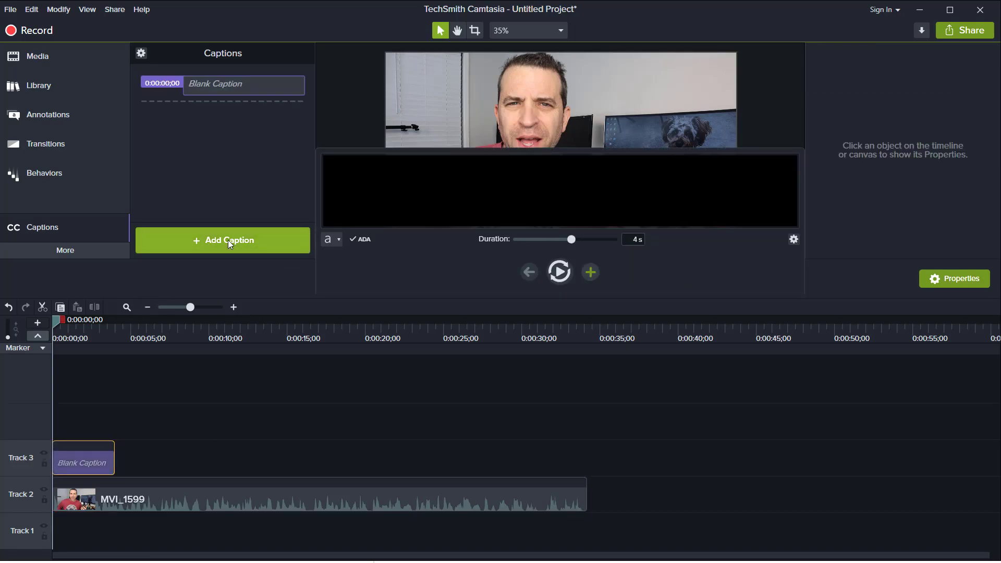
mouse_move(559, 271)
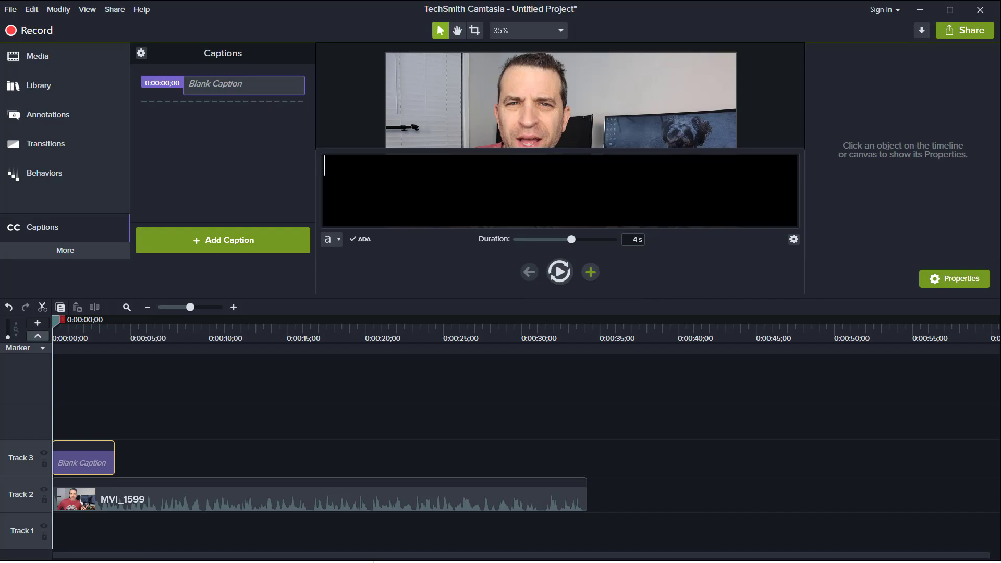
mouse_move(570, 274)
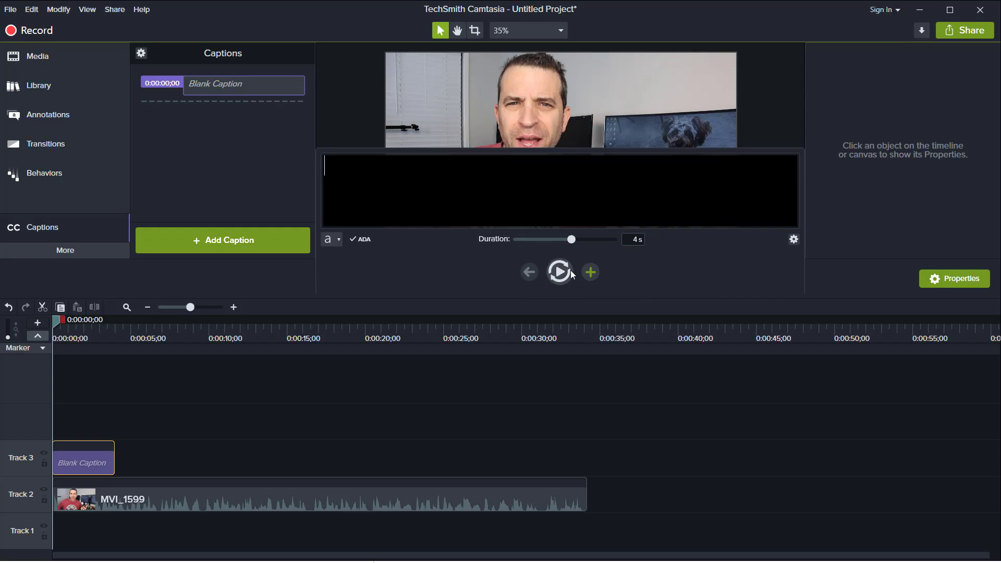
mouse_move(559, 271)
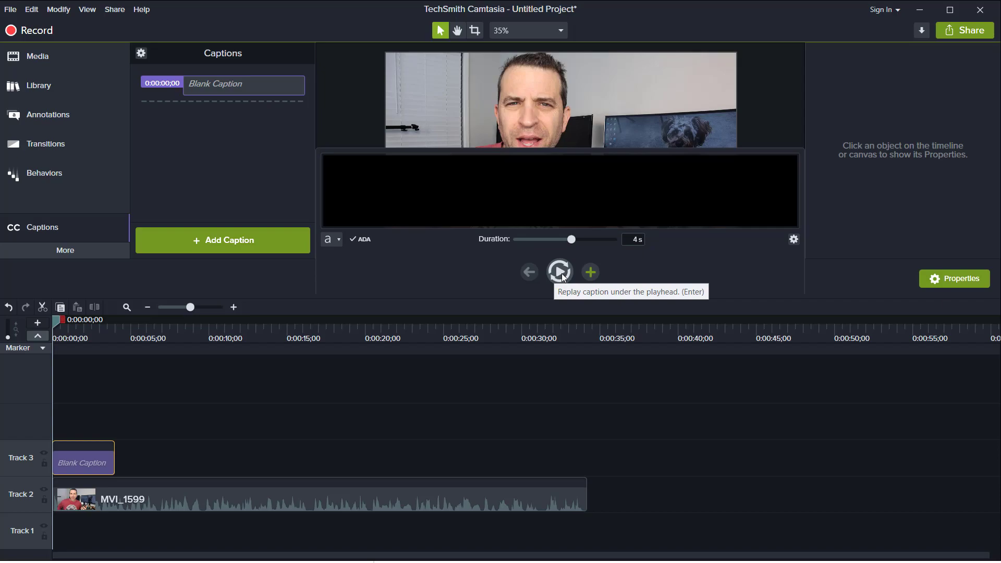
left_click(559, 271)
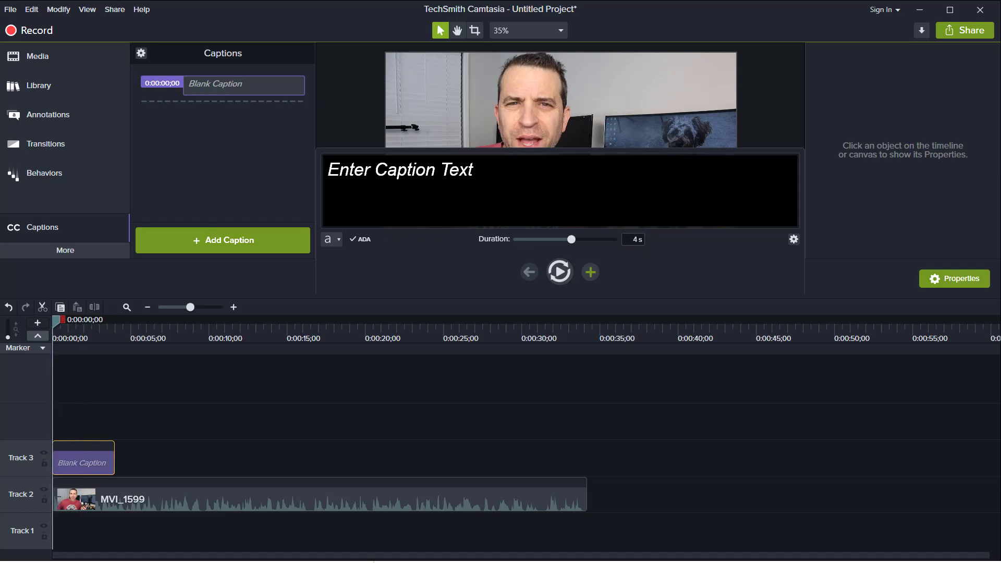
type("Hey")
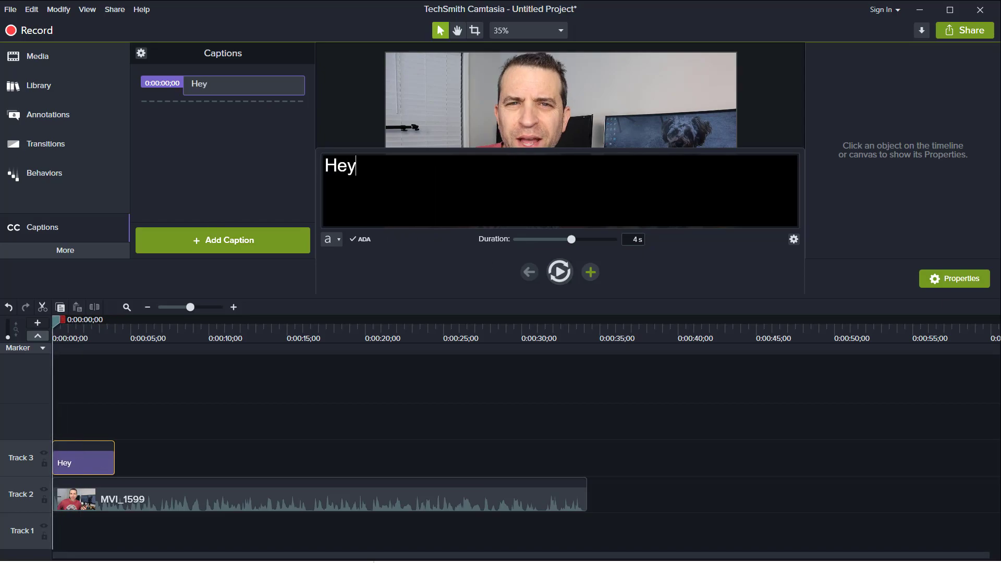
type(", what")
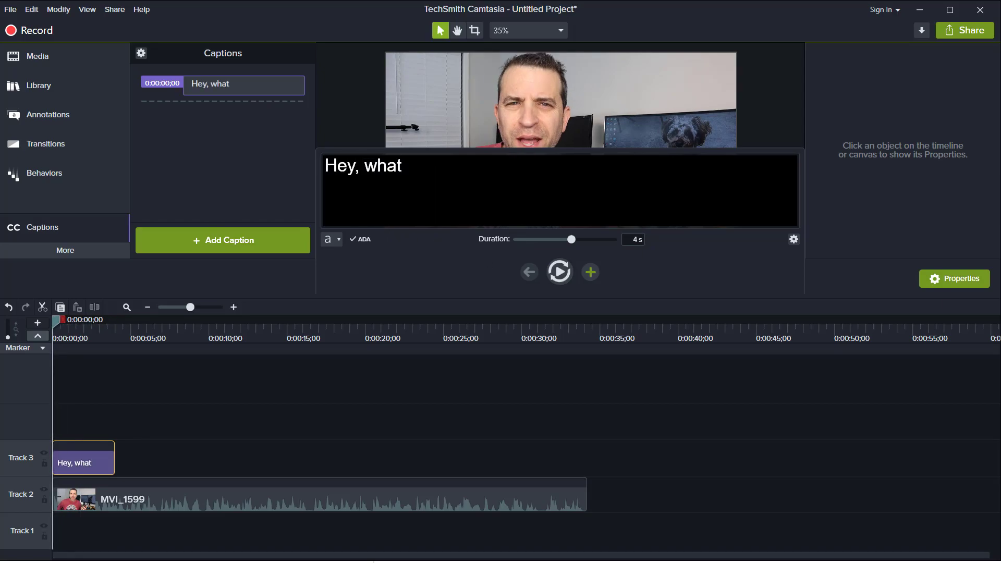
type("'s gpom")
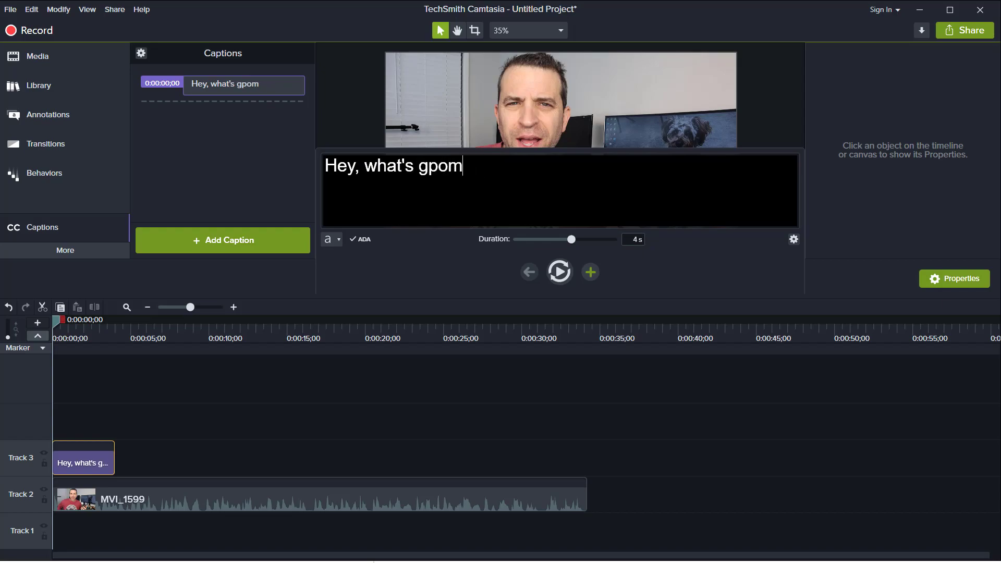
key("Backspace")
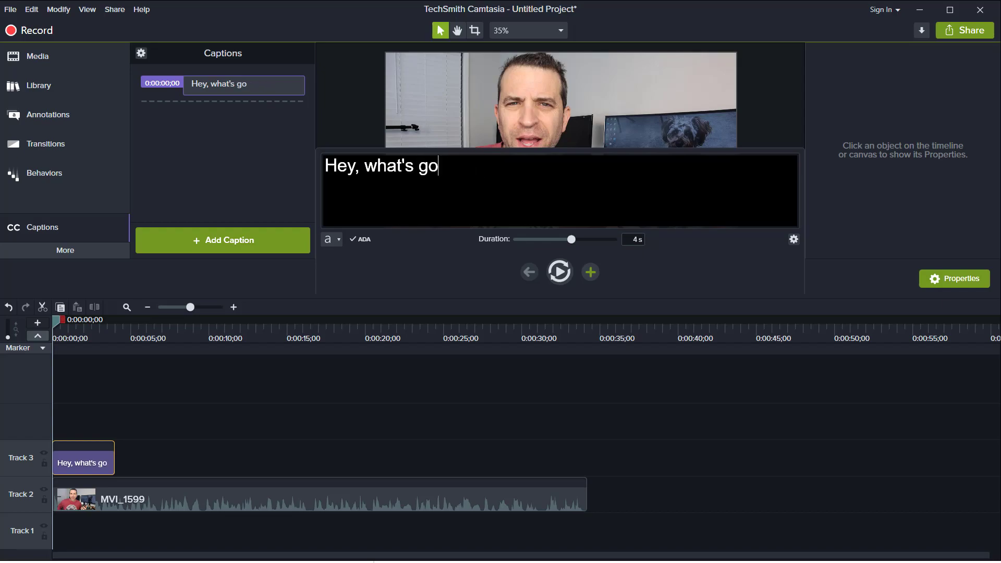
type("ing on ever")
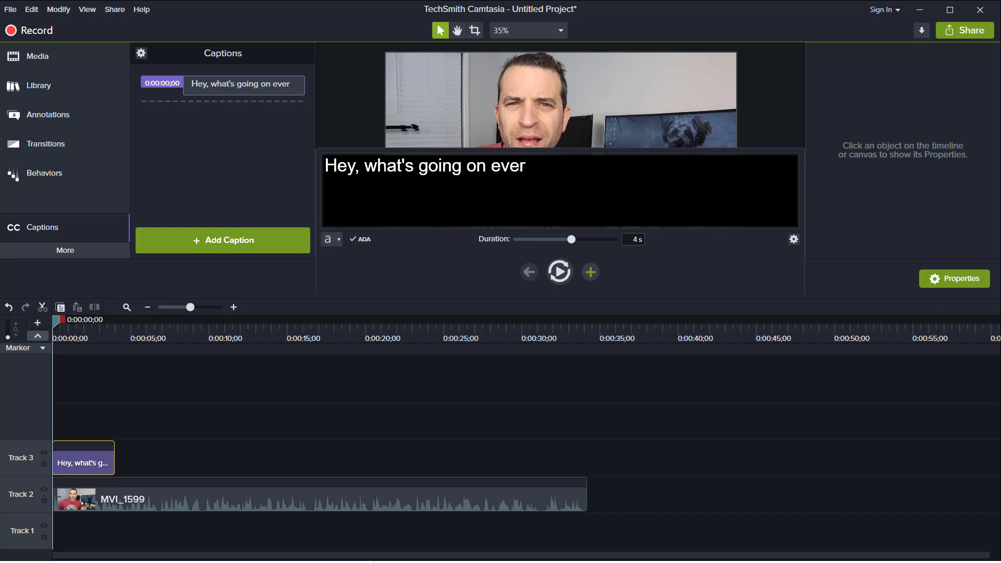
type("ybody")
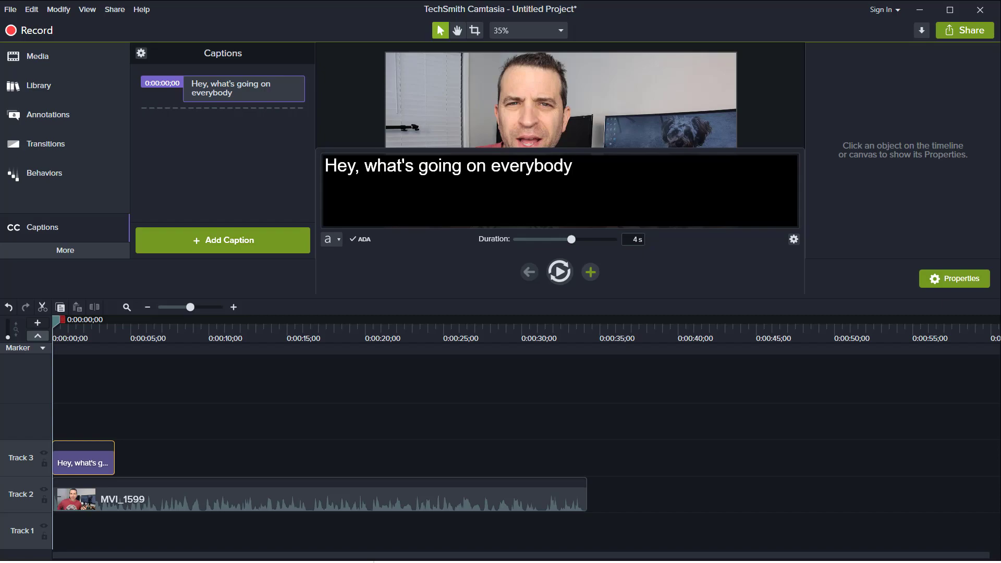
mouse_move(725, 87)
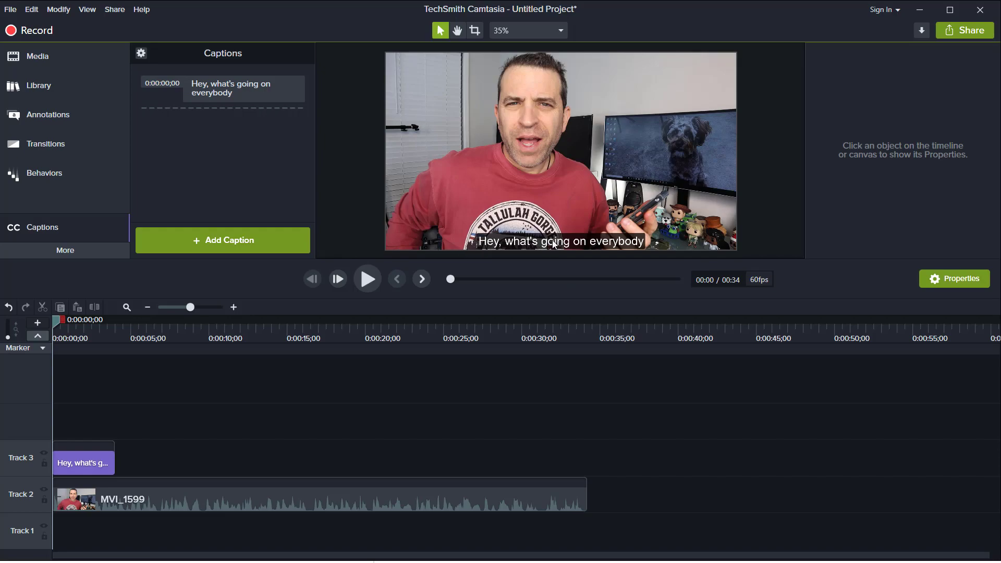
mouse_move(273, 99)
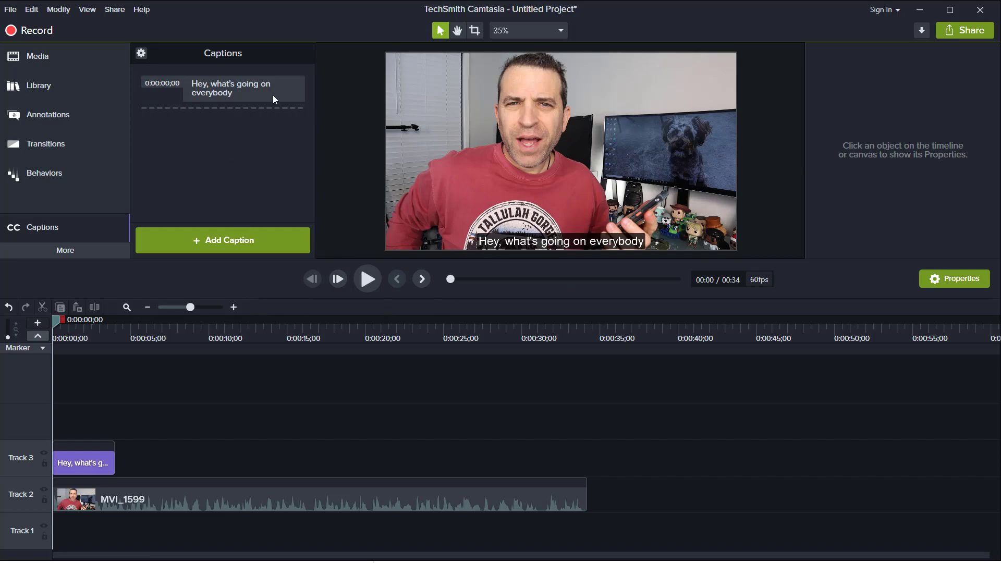
left_click(243, 88)
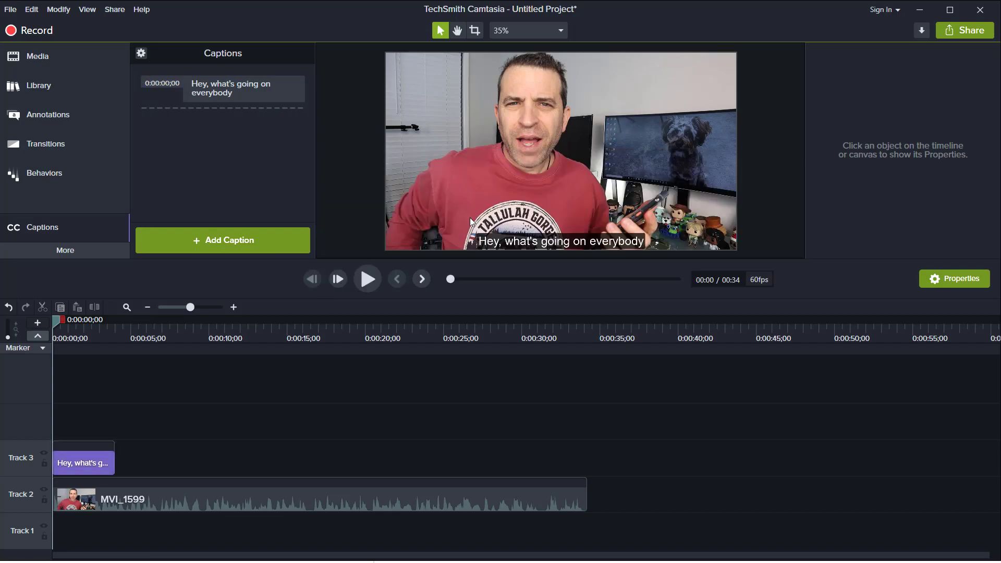
left_click(367, 278)
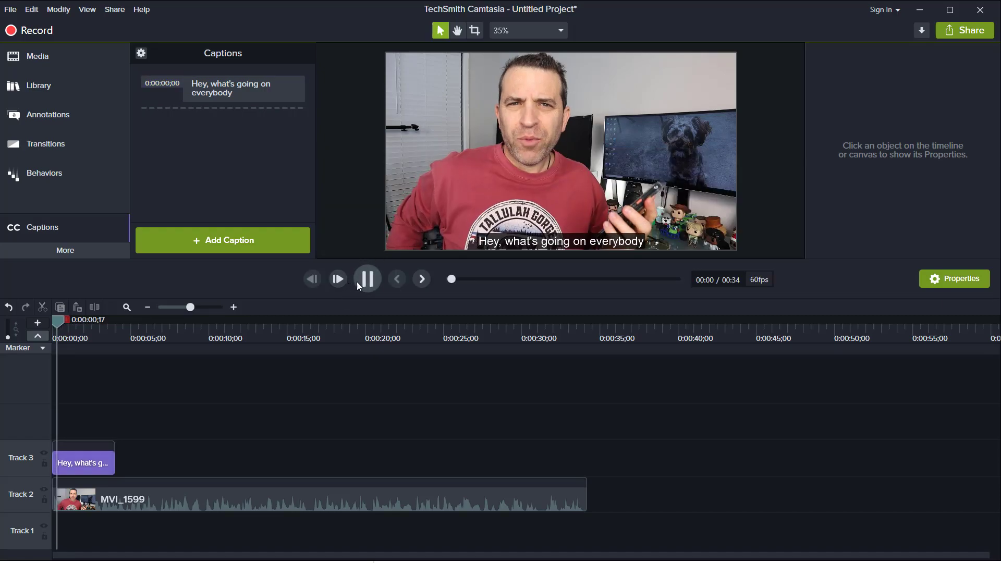
left_click(367, 279)
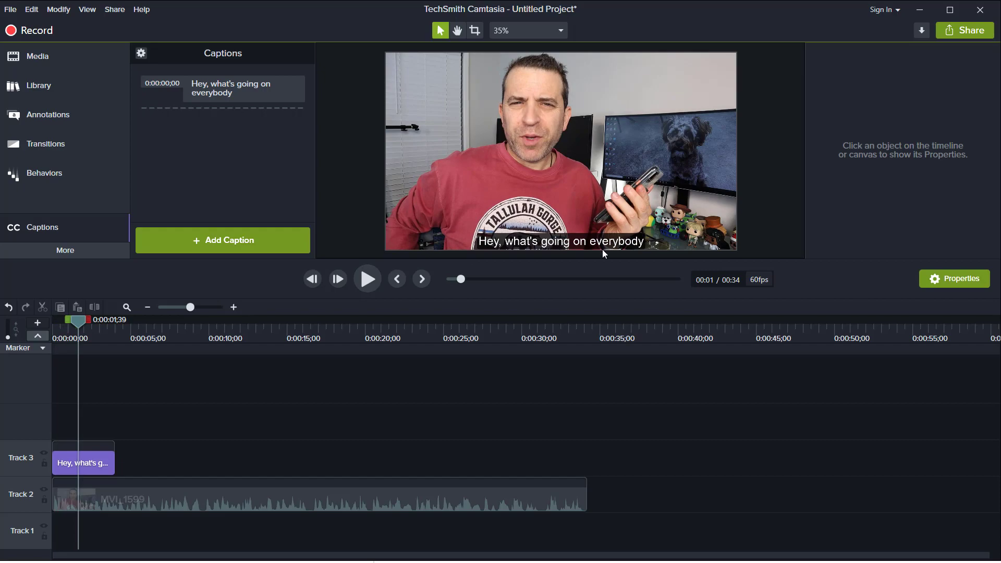
mouse_move(647, 388)
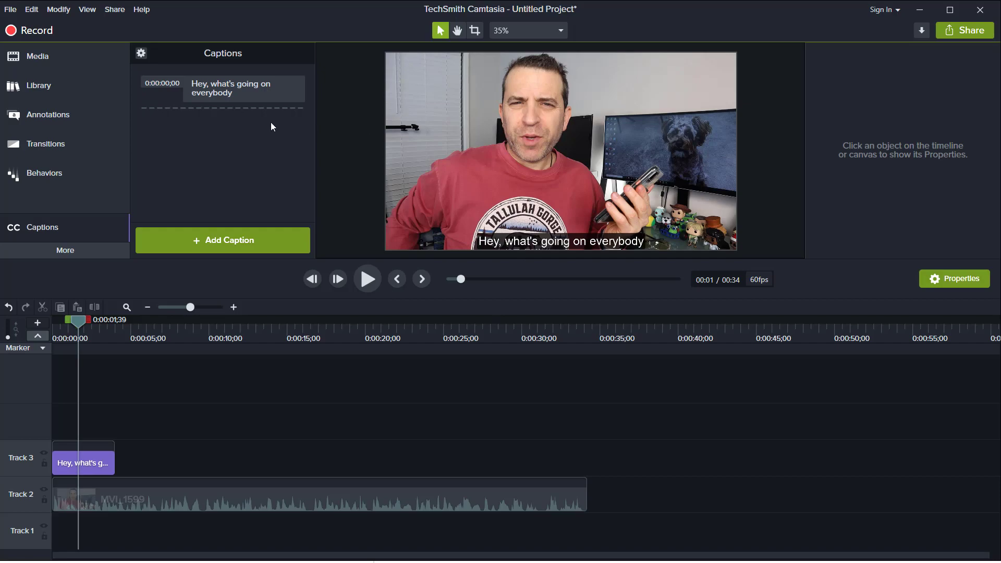
mouse_move(245, 99)
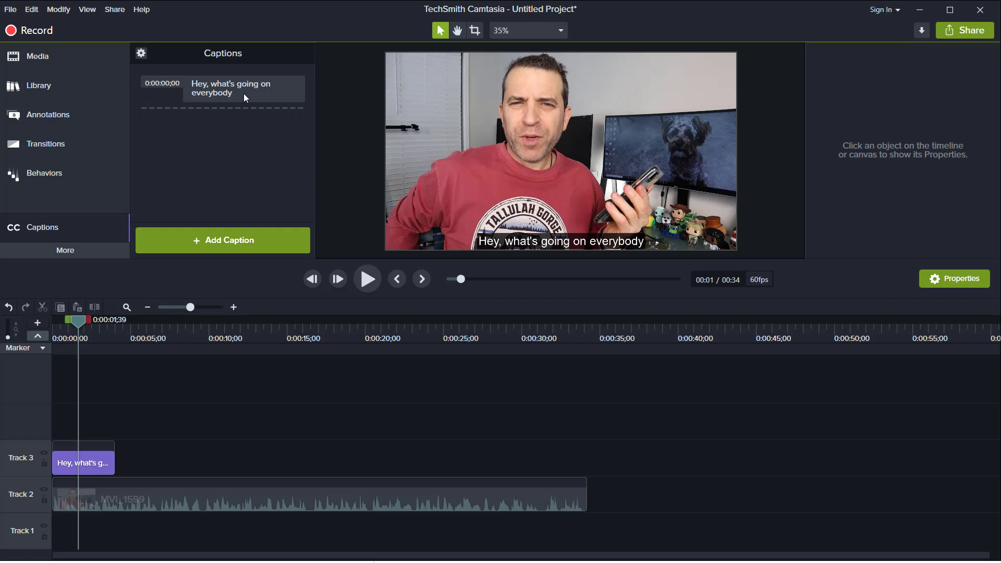
left_click(244, 87)
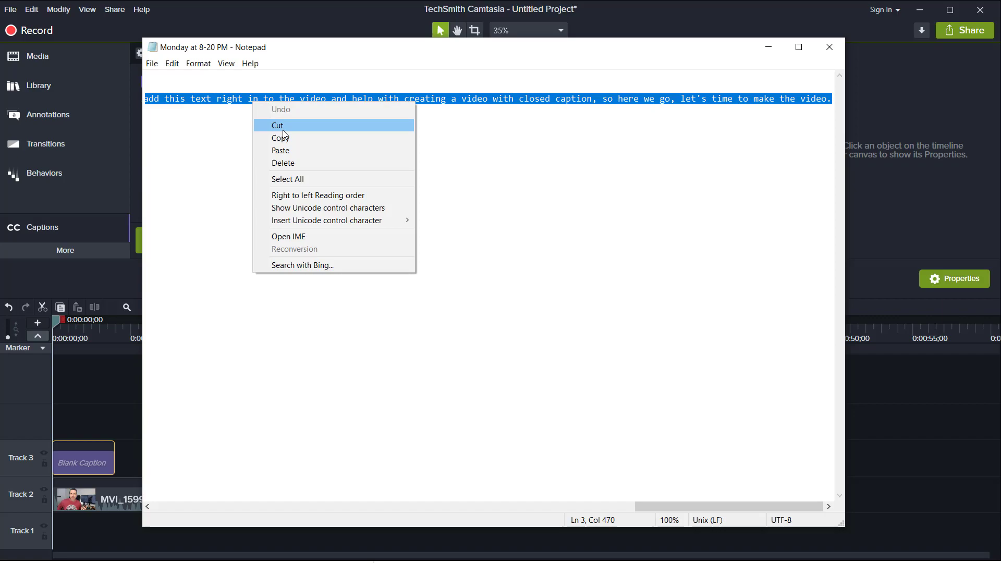
mouse_move(281, 137)
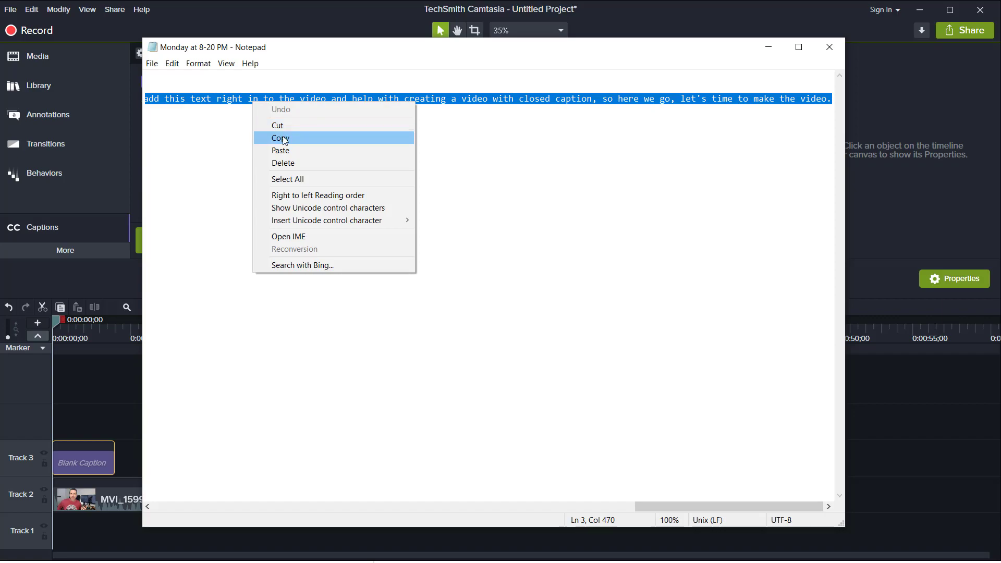
Copy the selected narration transcript from Notepad via the context menu
left_click(280, 138)
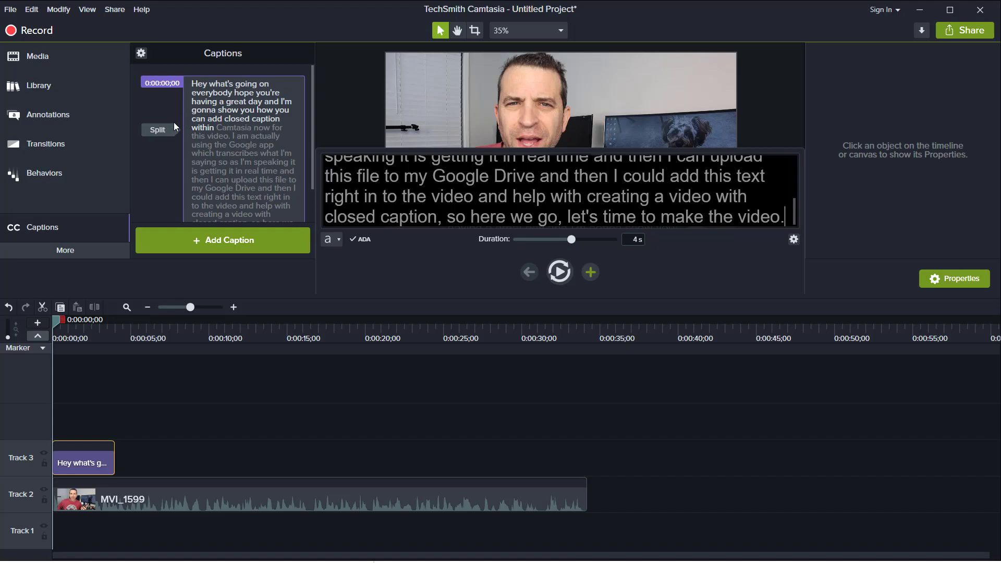
Split the pasted transcript three times into four consecutive captions
left_click(157, 129)
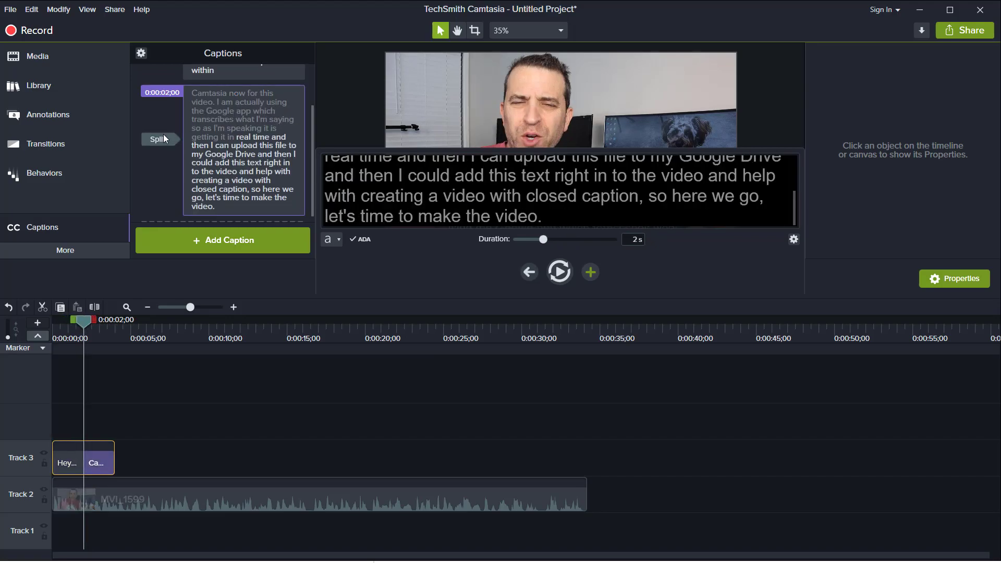
left_click(157, 139)
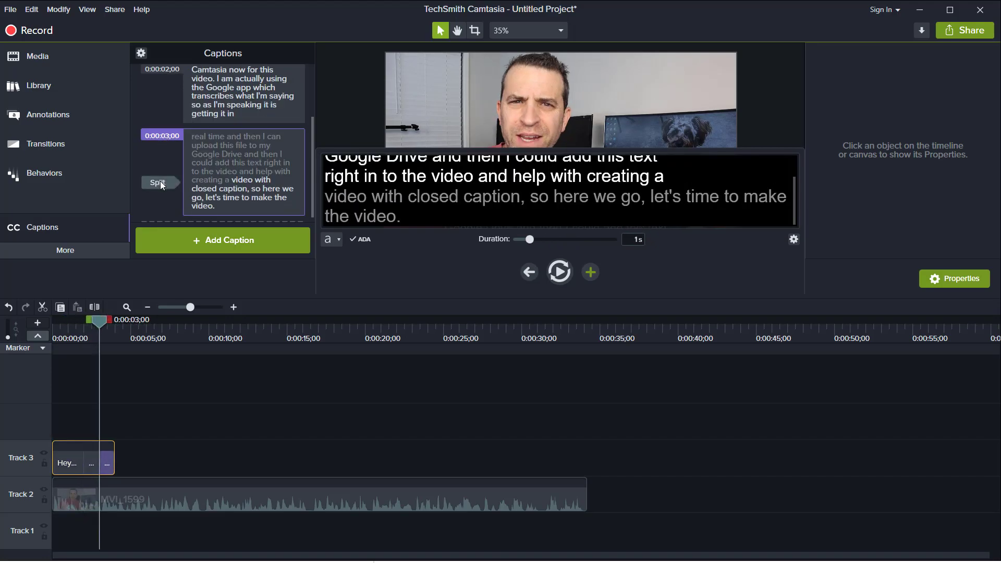
left_click(158, 183)
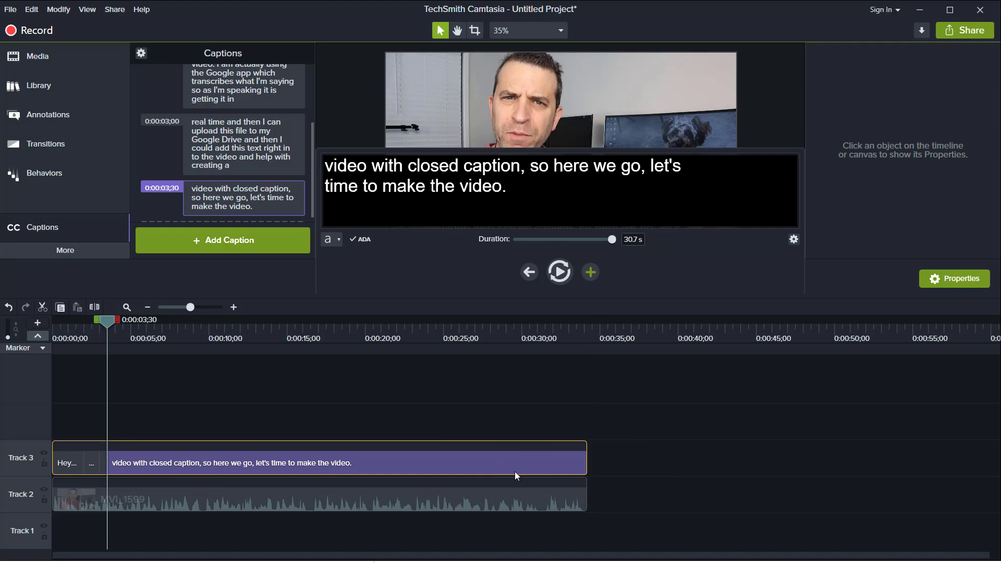
mouse_move(111, 331)
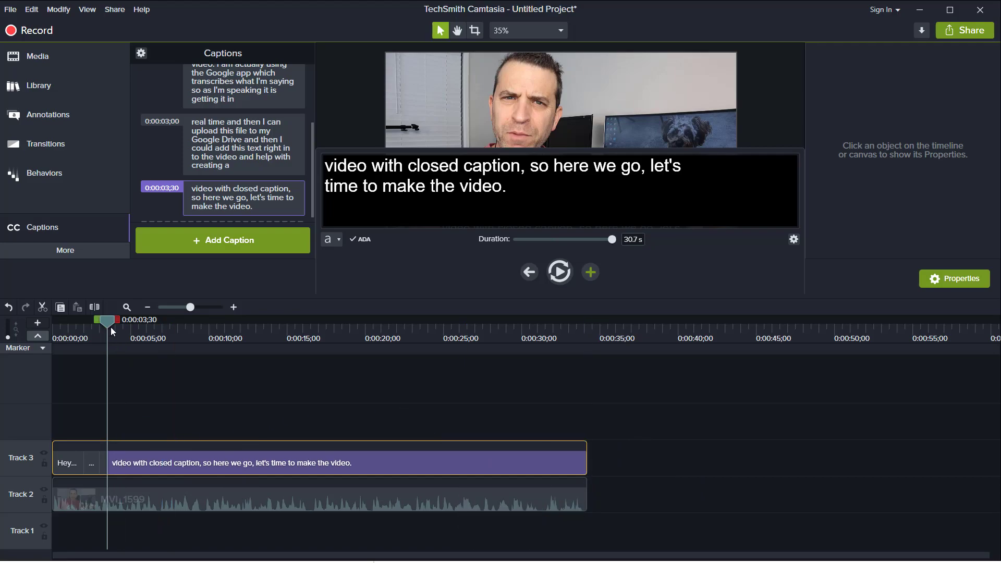
Play from the first caption and pause where the first spoken line ends, rechecking the transition
left_click(529, 271)
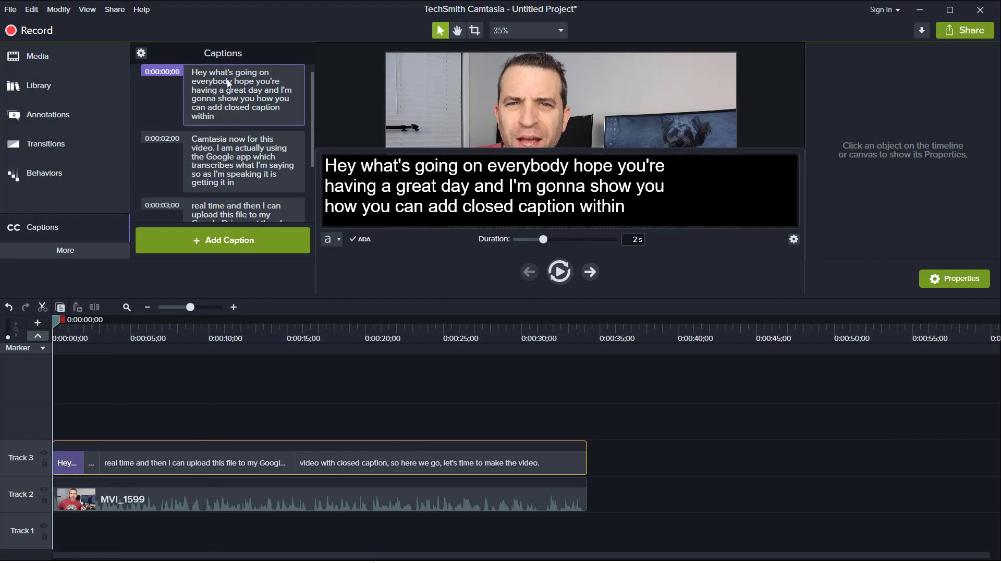
mouse_move(107, 480)
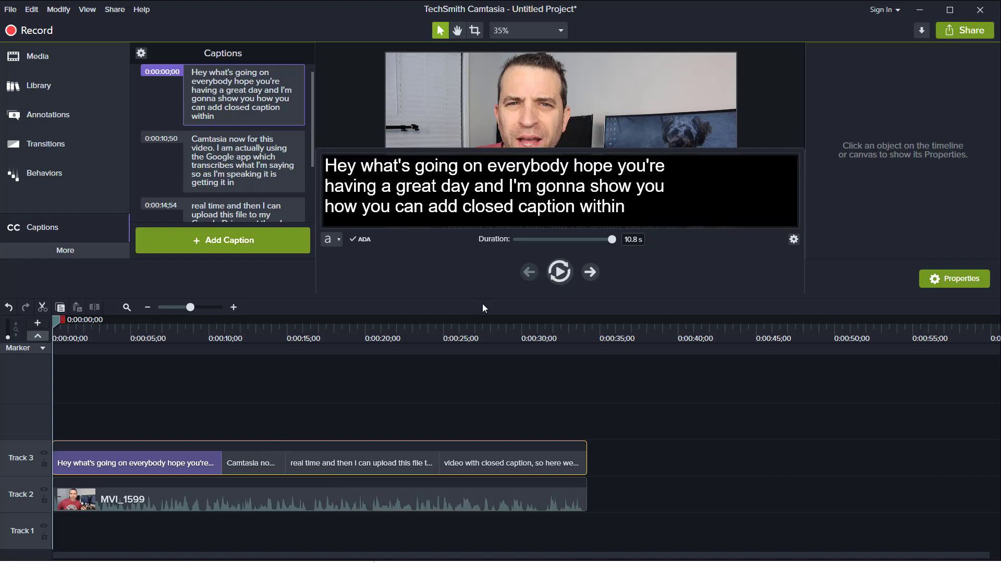
mouse_move(559, 271)
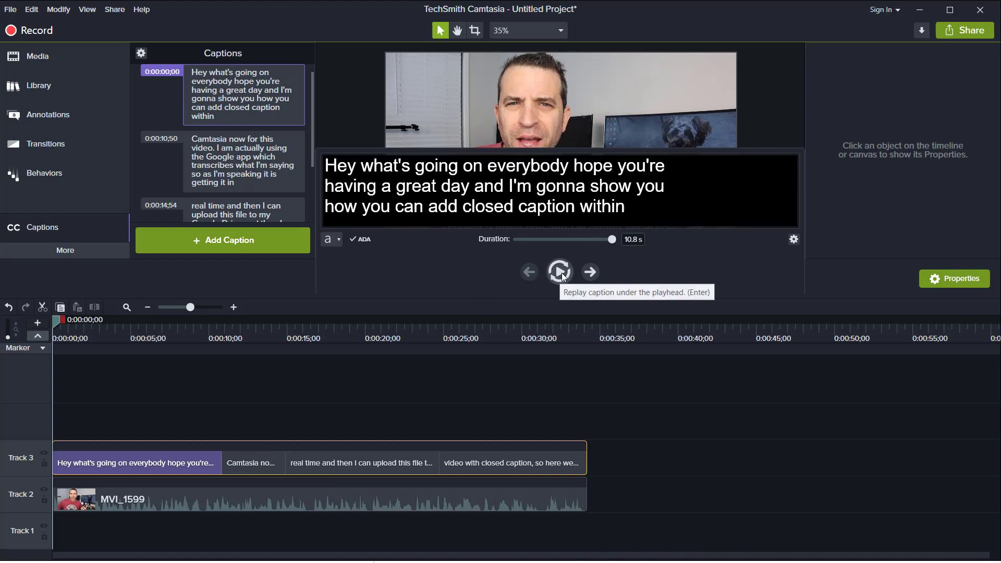
mouse_move(772, 137)
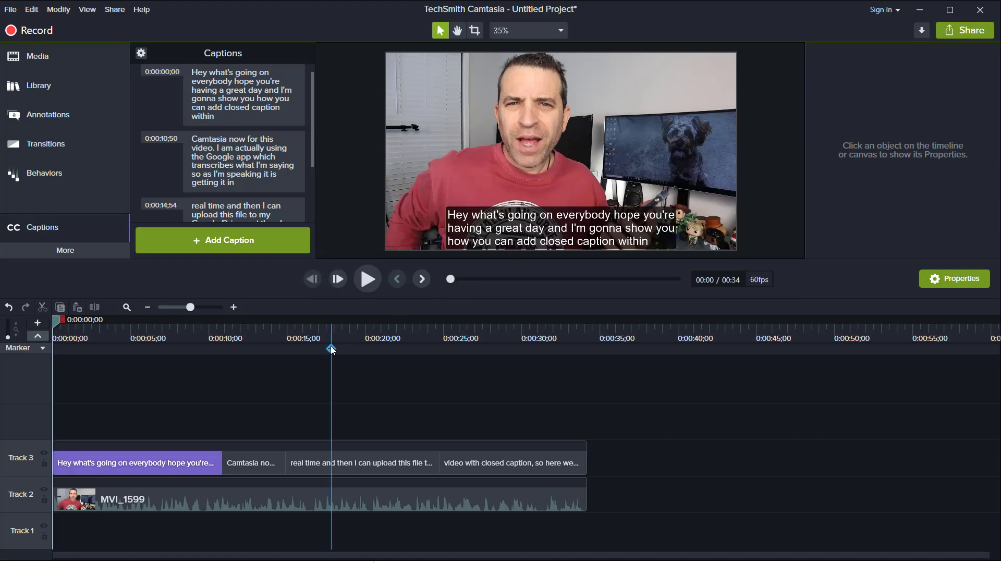
mouse_move(221, 123)
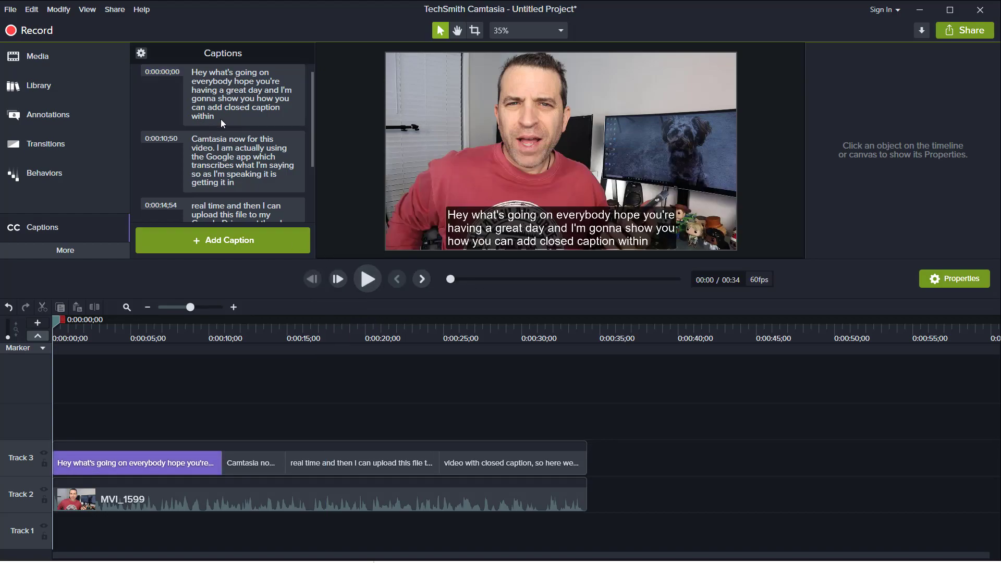
left_click(366, 278)
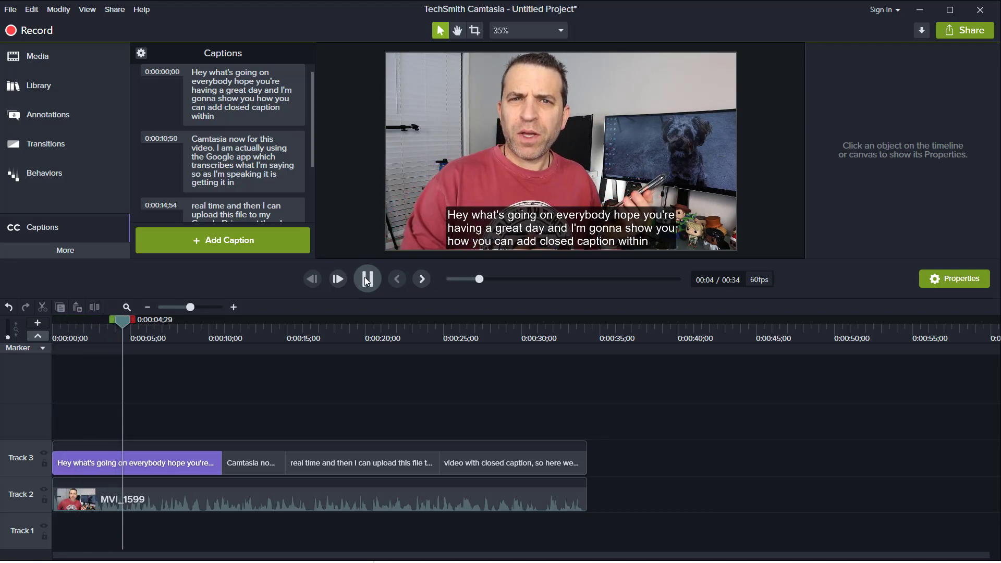
left_click(338, 279)
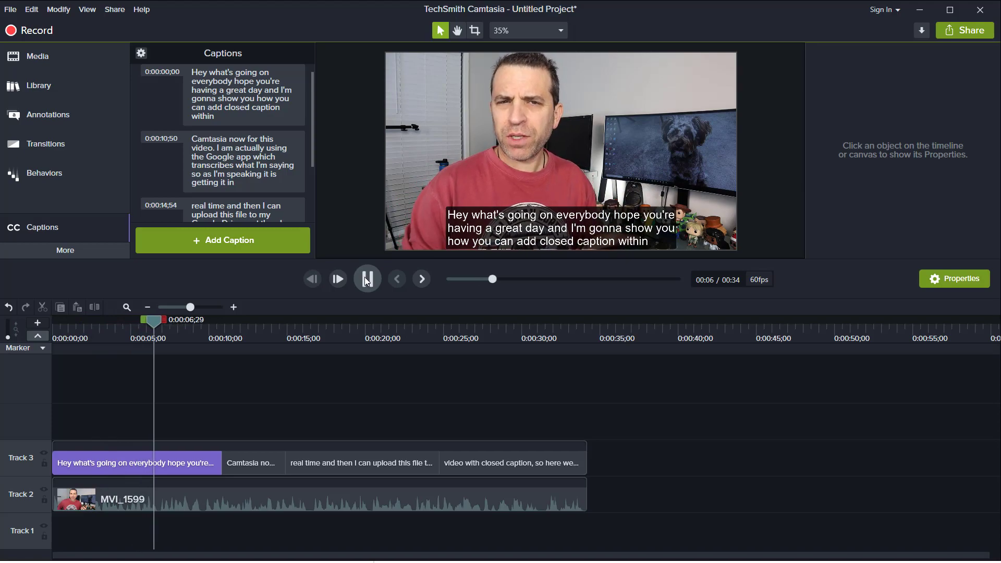
left_click(367, 279)
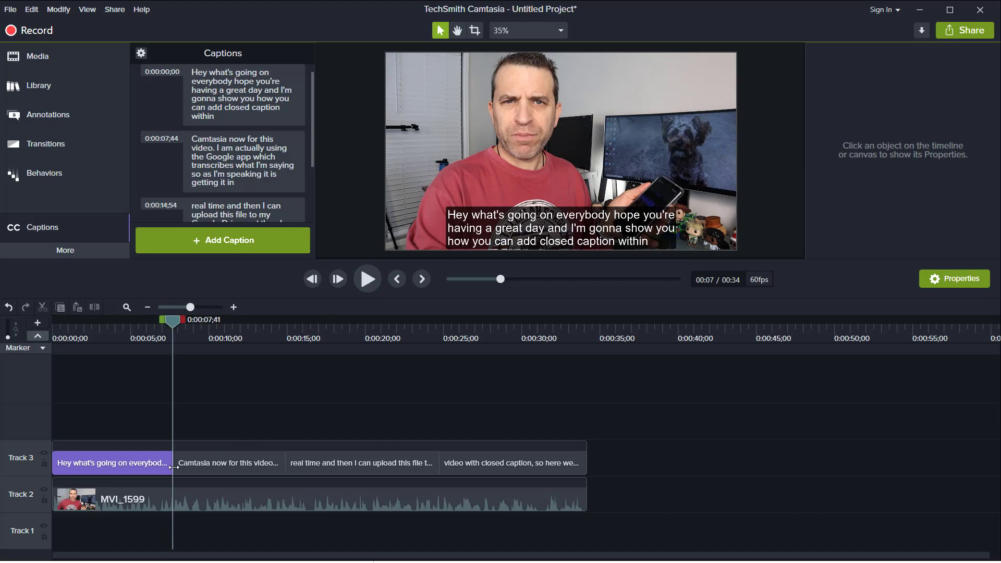
mouse_move(289, 193)
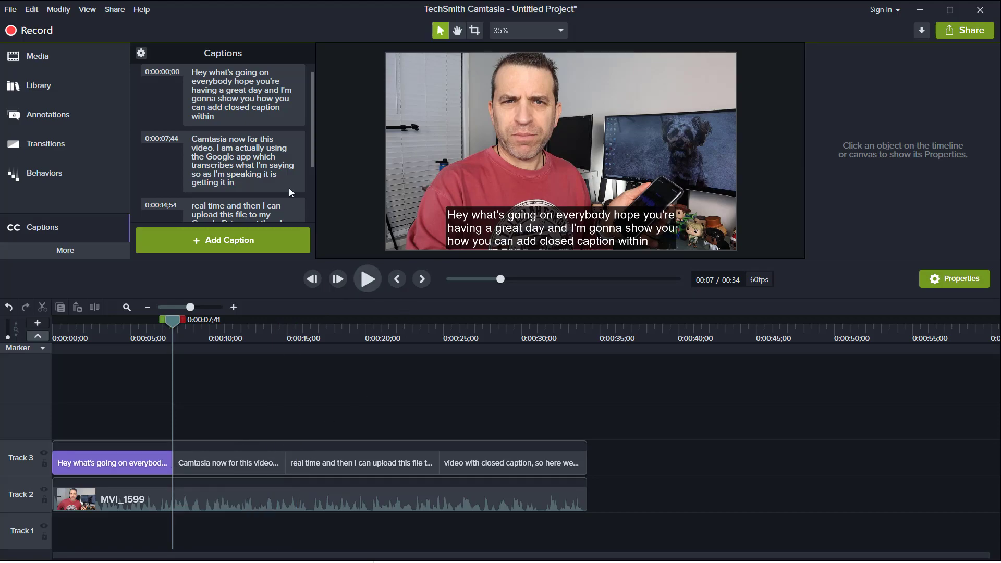
mouse_move(294, 459)
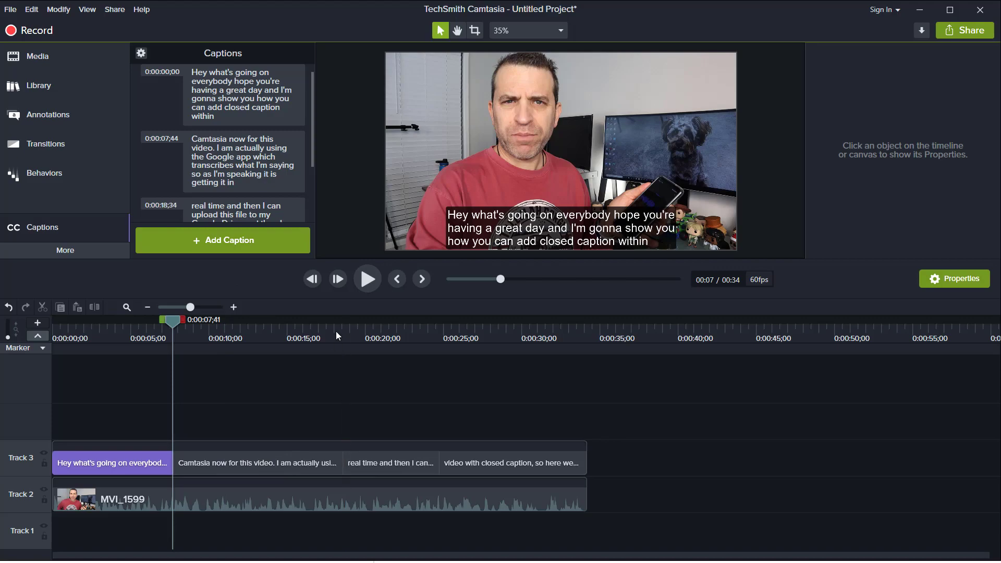
left_click(367, 278)
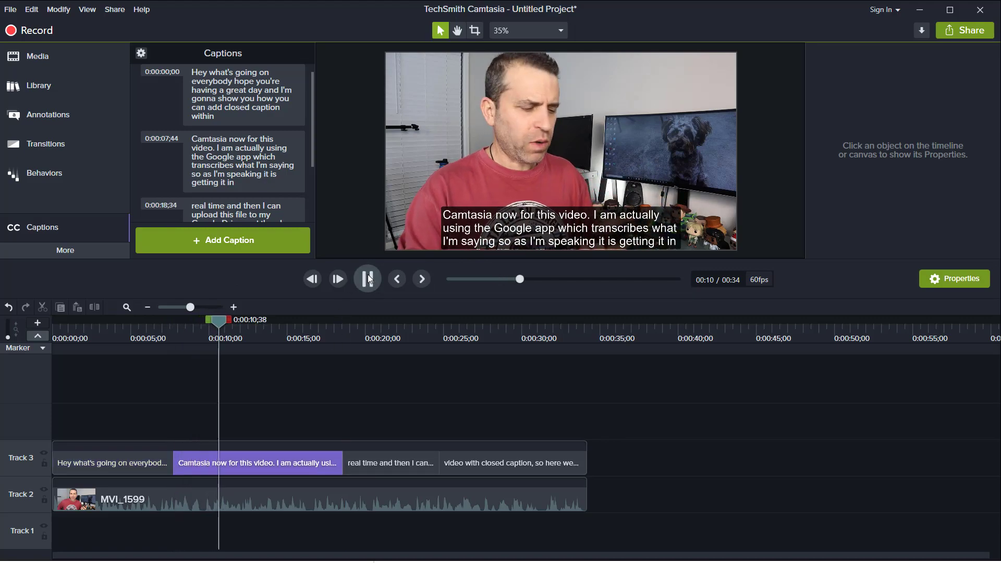
left_click(367, 279)
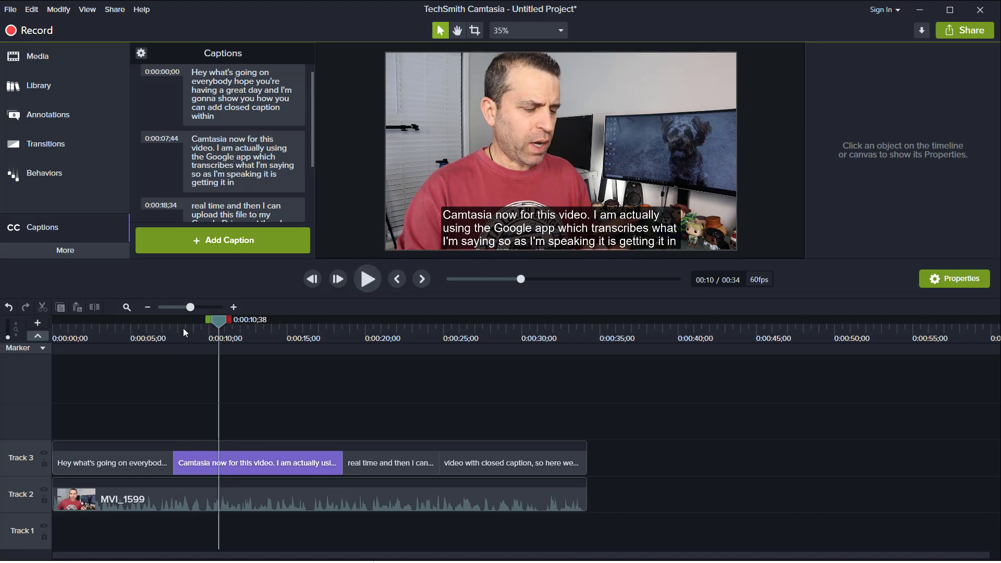
left_click(367, 278)
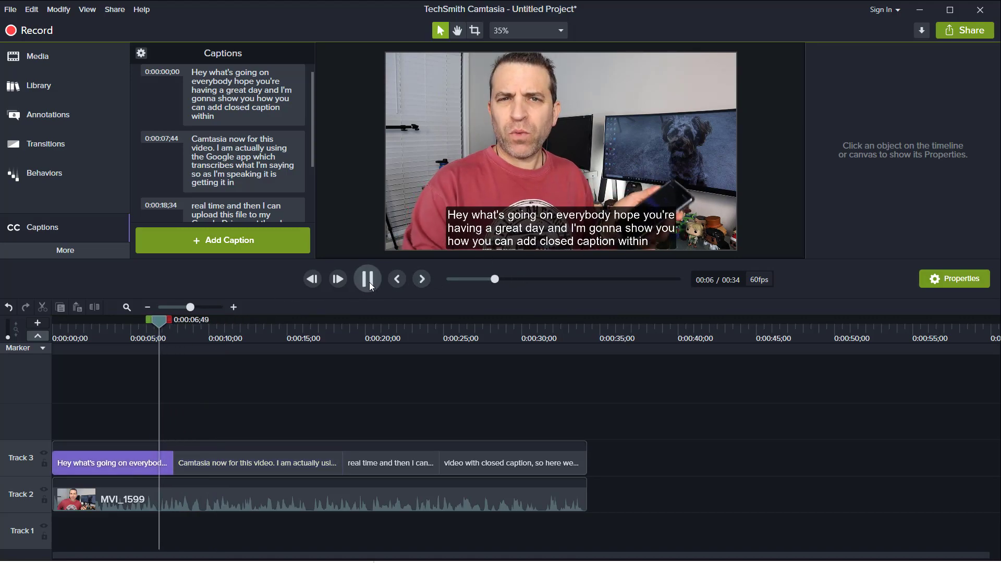
left_click(367, 278)
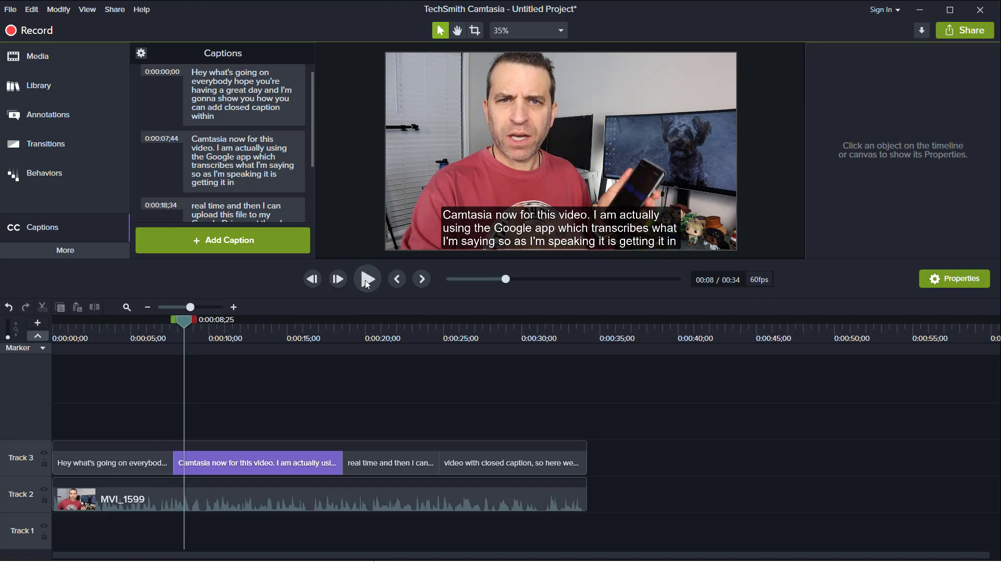
Pause where the second line ends and drag the third caption's start to the playhead near 18 seconds
left_click(366, 280)
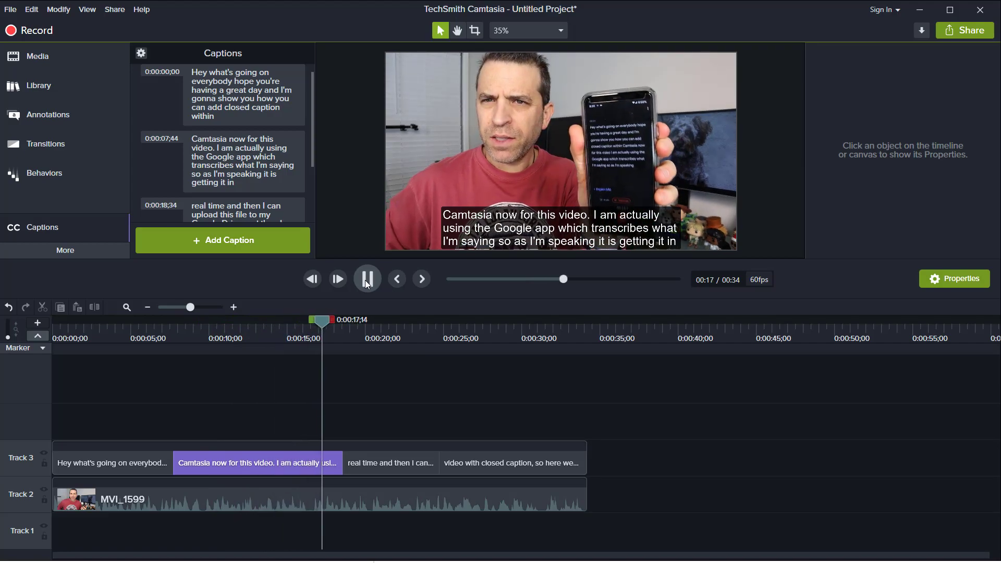
left_click(367, 279)
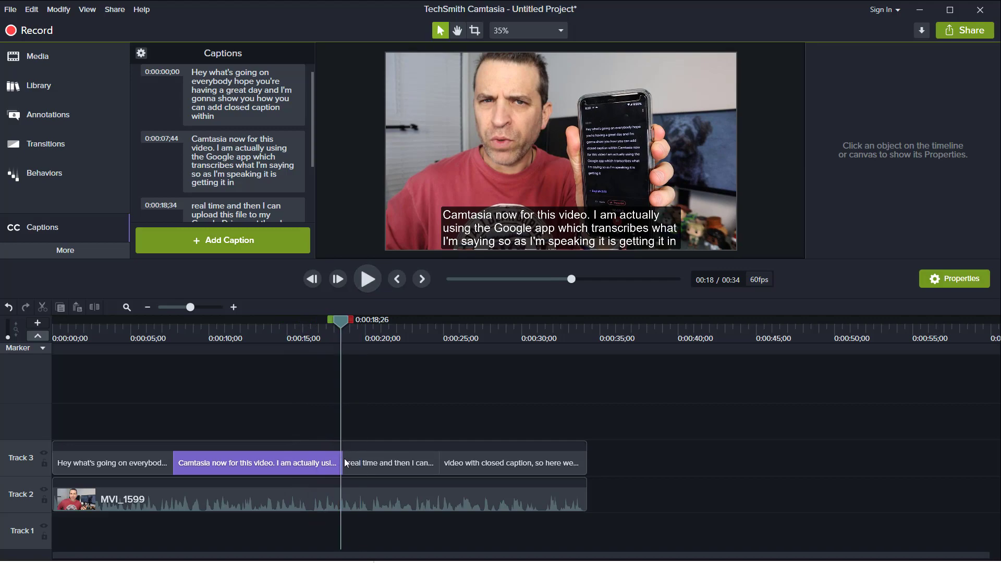
left_click(387, 461)
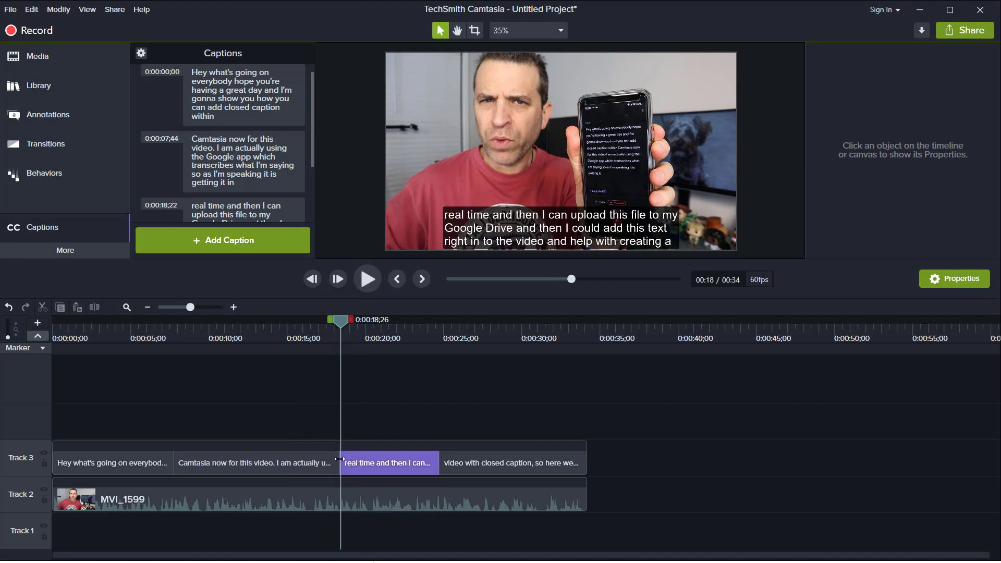
left_click(255, 461)
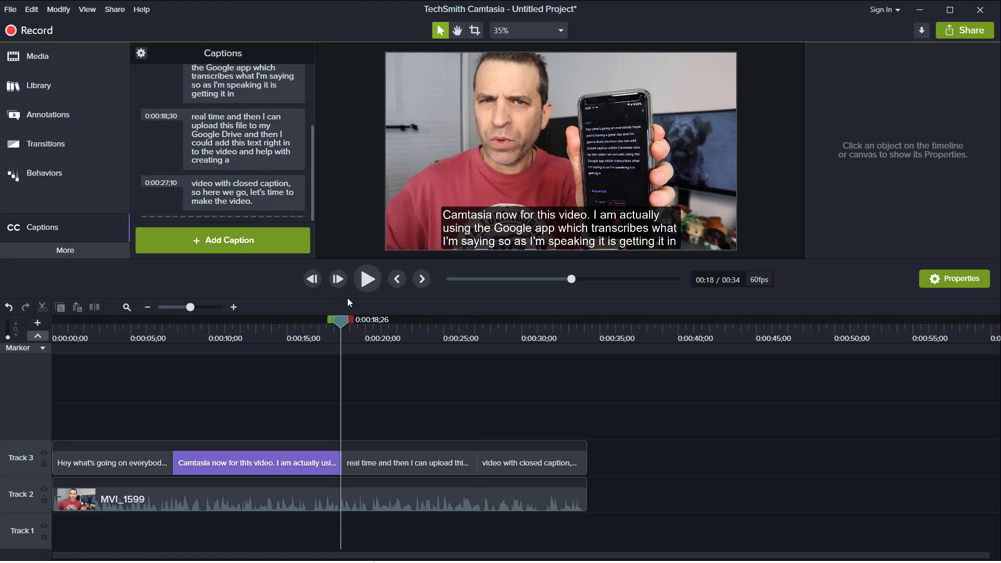
left_click(367, 278)
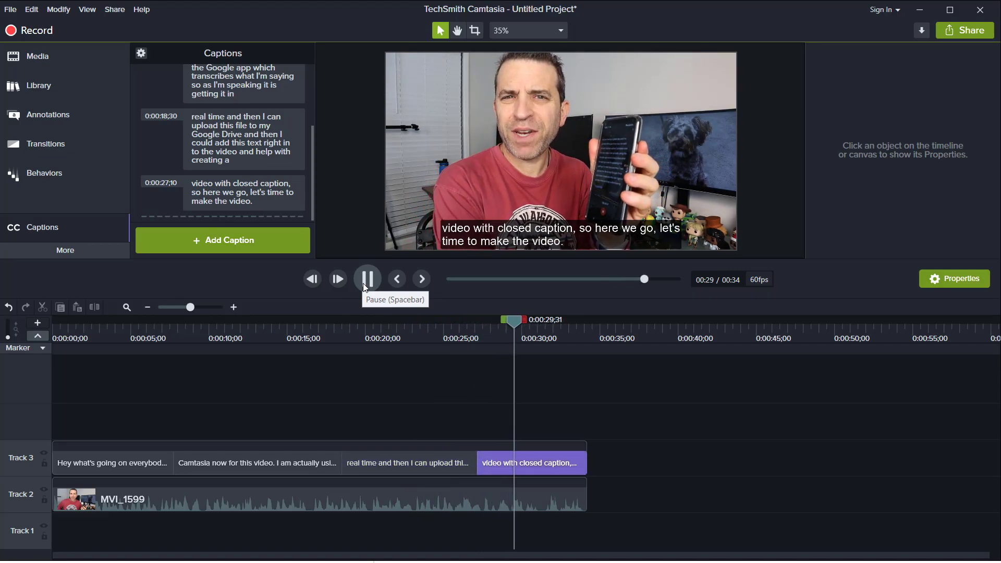
Move the fourth caption's start to the playhead near 29.8 seconds and recheck the transition
left_click(367, 278)
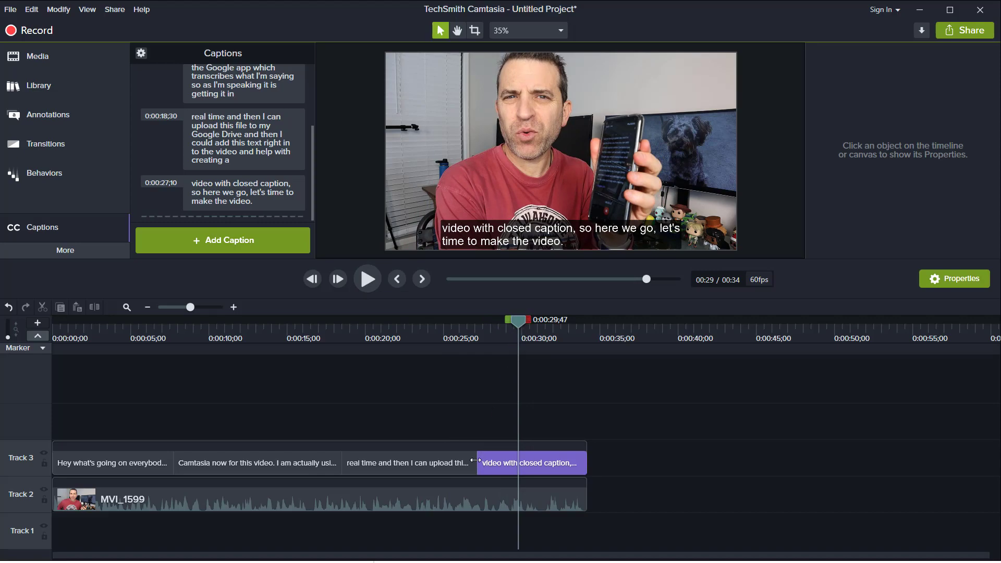
left_click(407, 463)
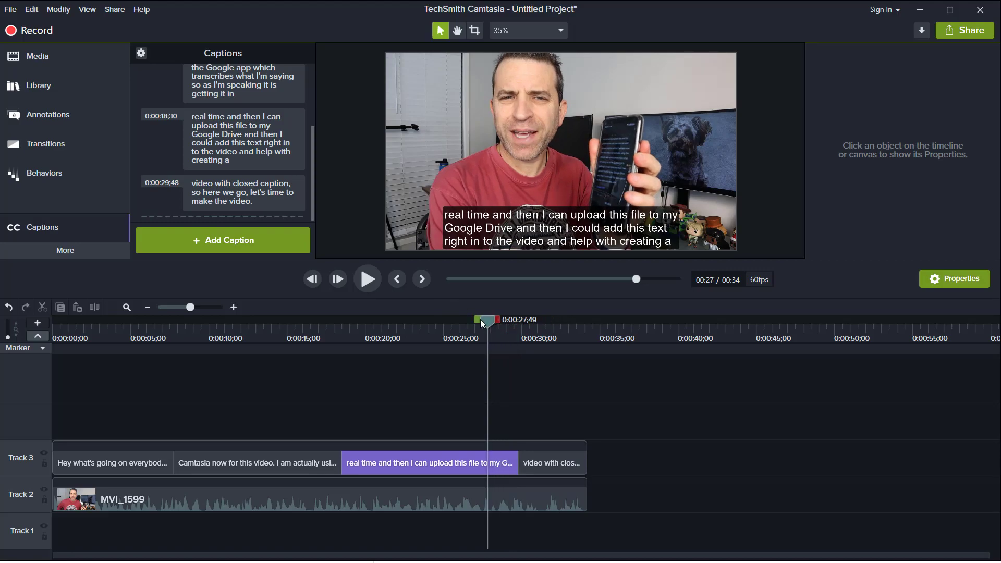
left_click(367, 279)
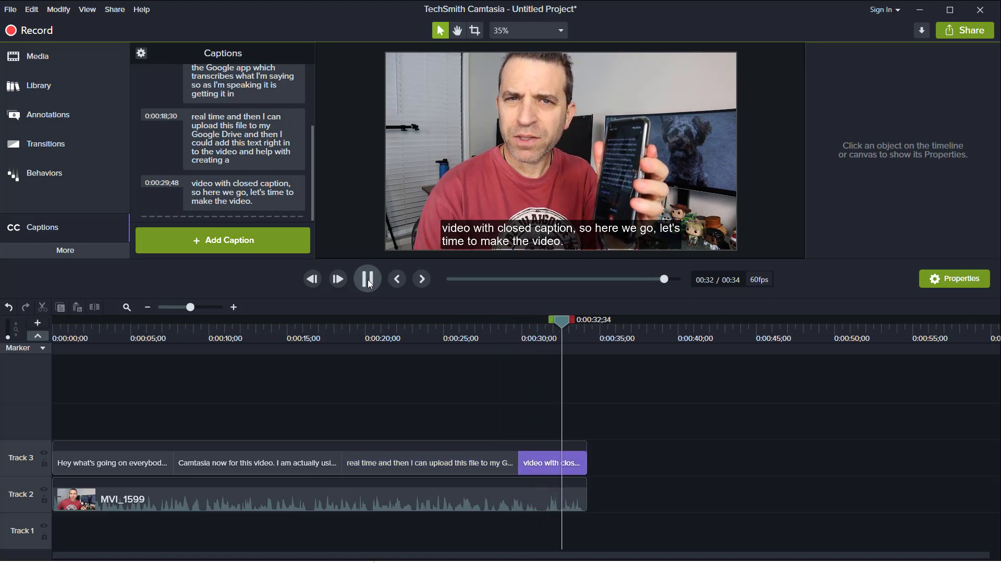
left_click(367, 279)
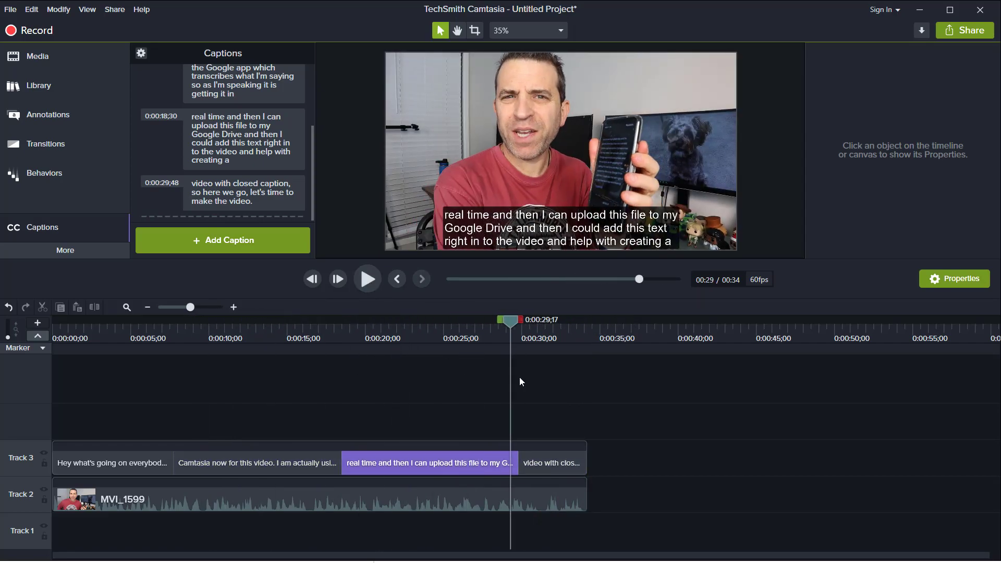
left_click(420, 280)
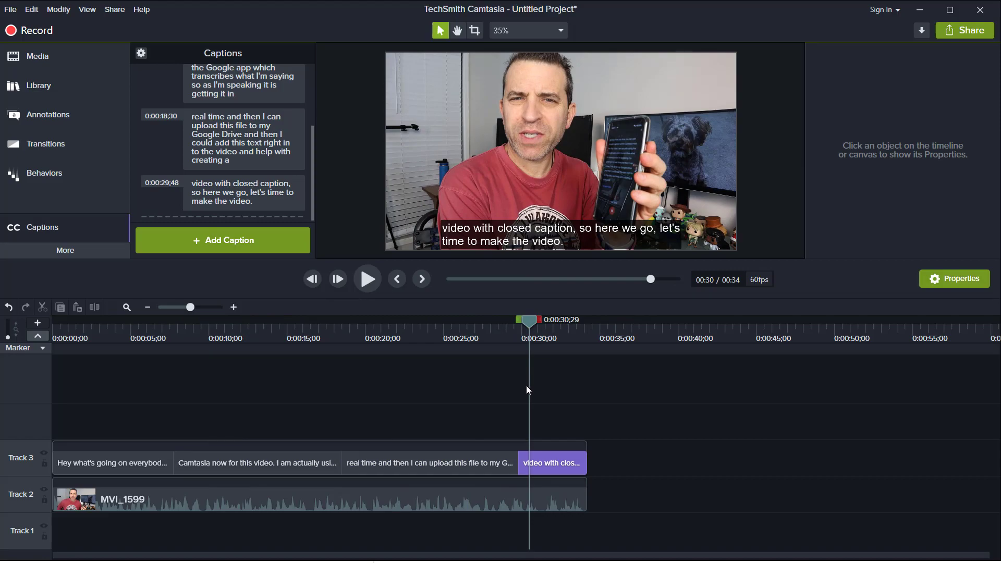
mouse_move(928, 109)
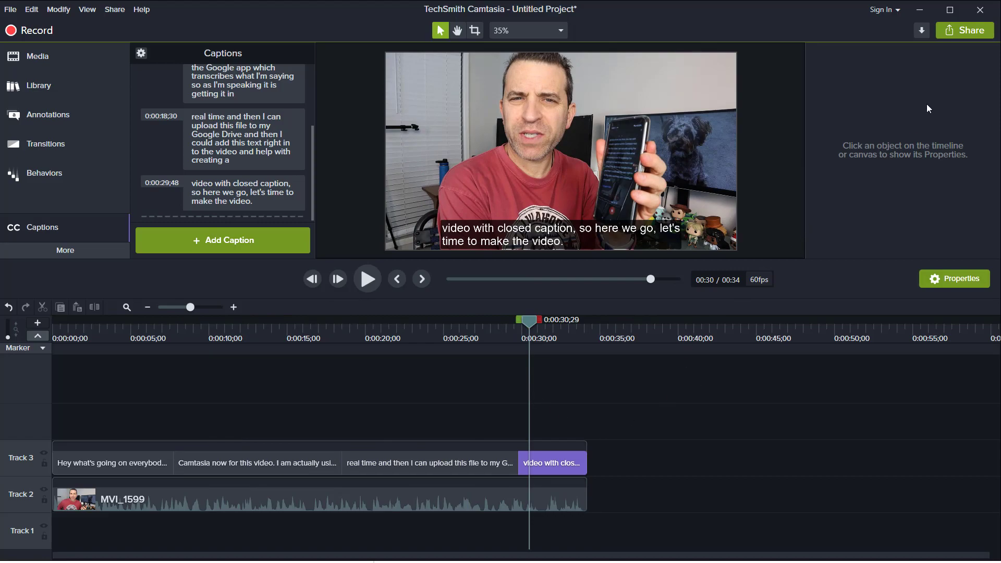
Bring up the Share menu listing the export destinations
left_click(964, 30)
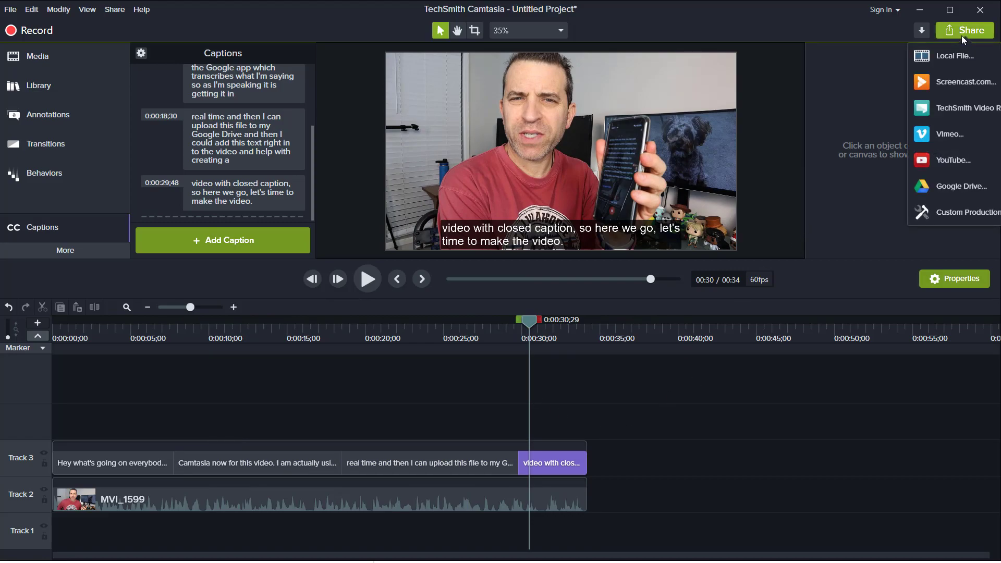
Start a Custom Production keeping MP4 - Smart Player (HTML5) and reach the player settings
left_click(966, 211)
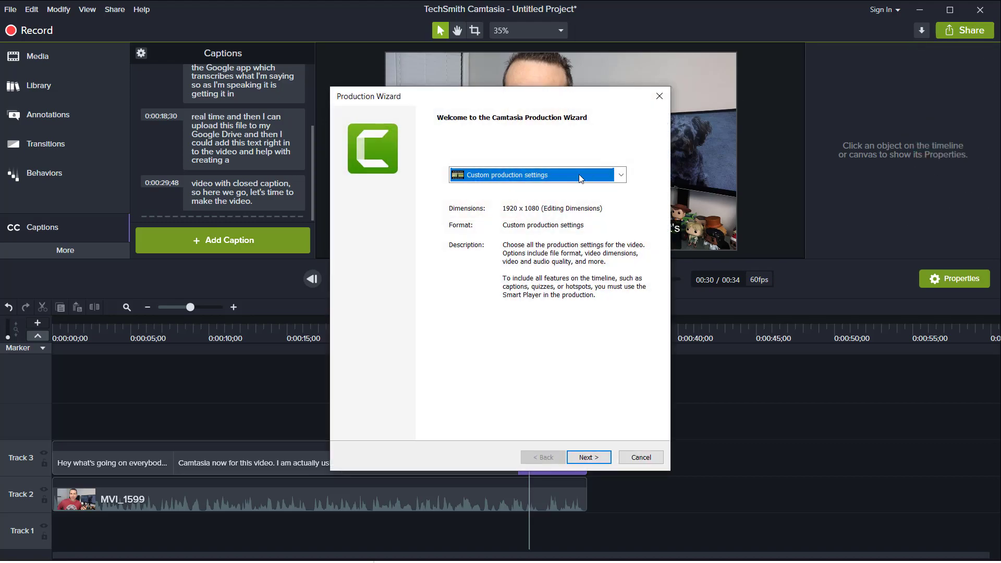
mouse_move(574, 476)
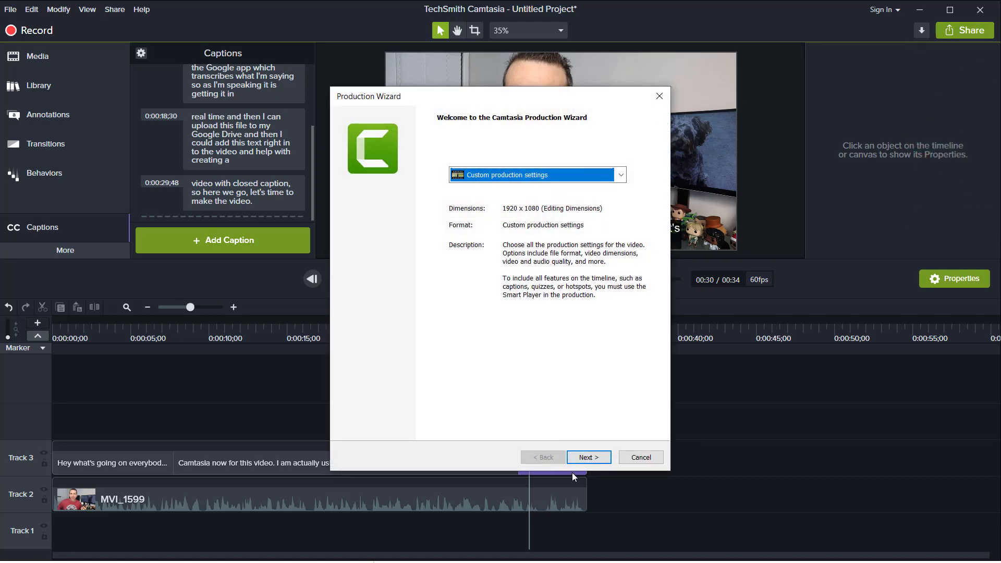
left_click(587, 456)
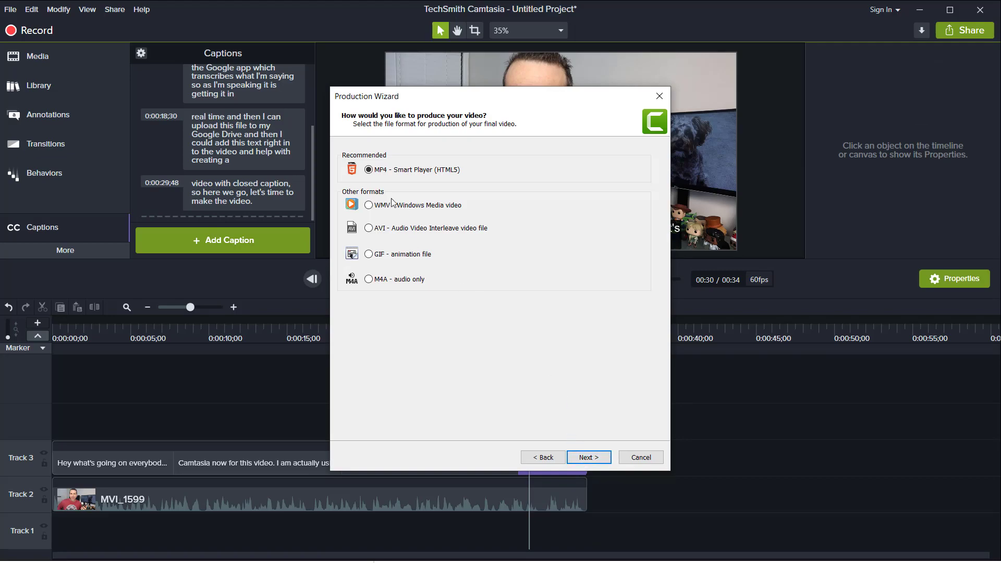
left_click(588, 457)
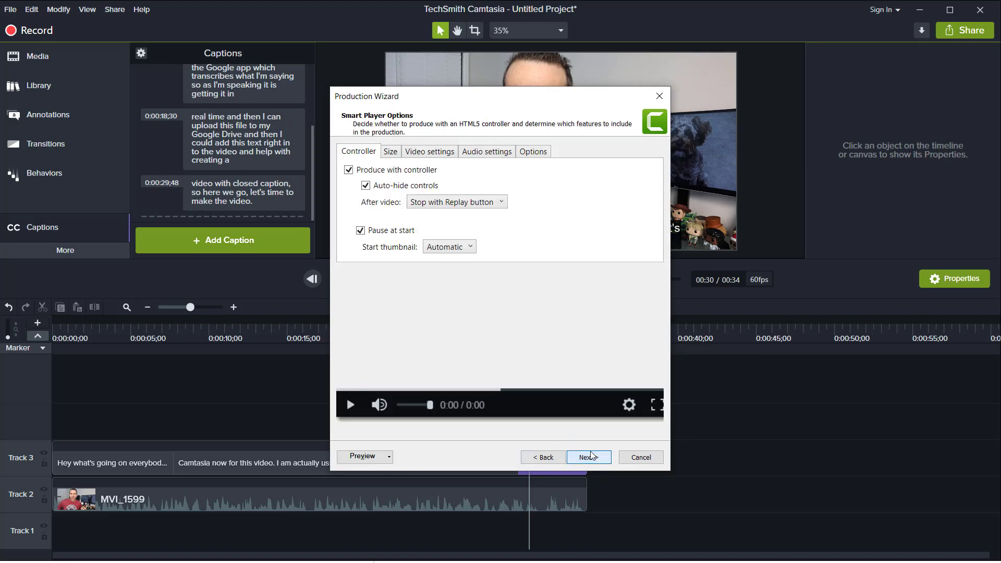
mouse_move(402, 306)
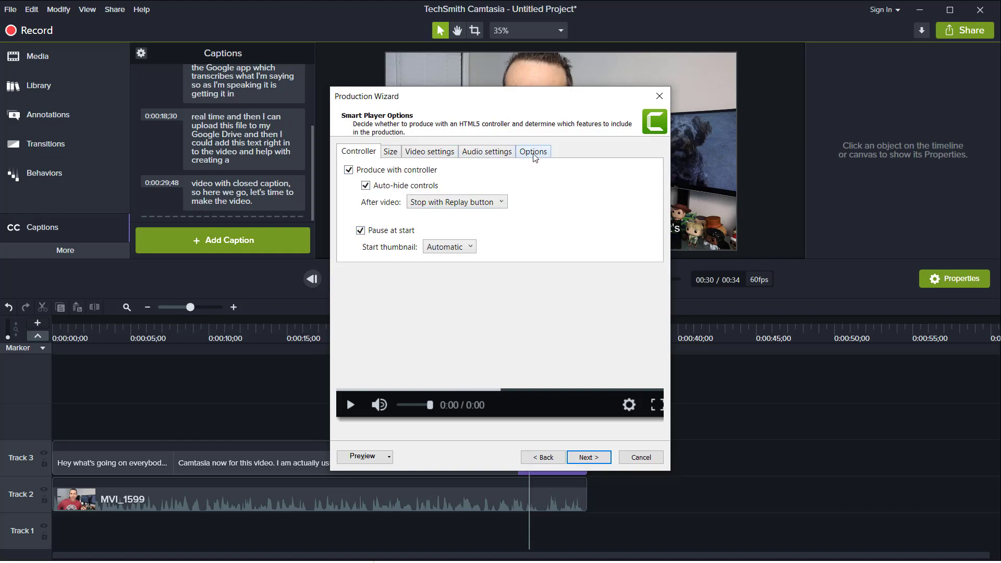
In the Options tab set Caption type to Burned in captions and list the preview choices
left_click(532, 151)
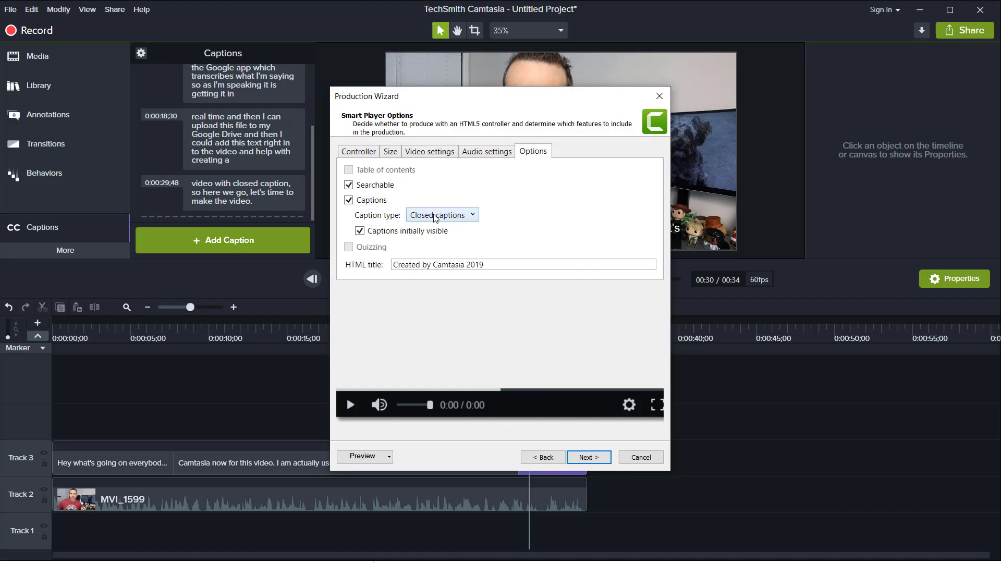
mouse_move(431, 222)
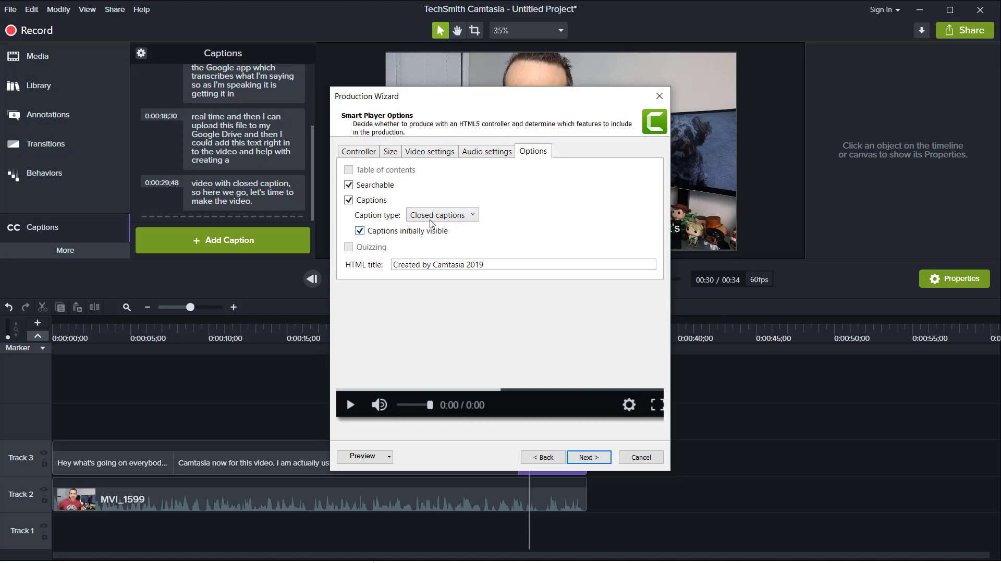
left_click(440, 215)
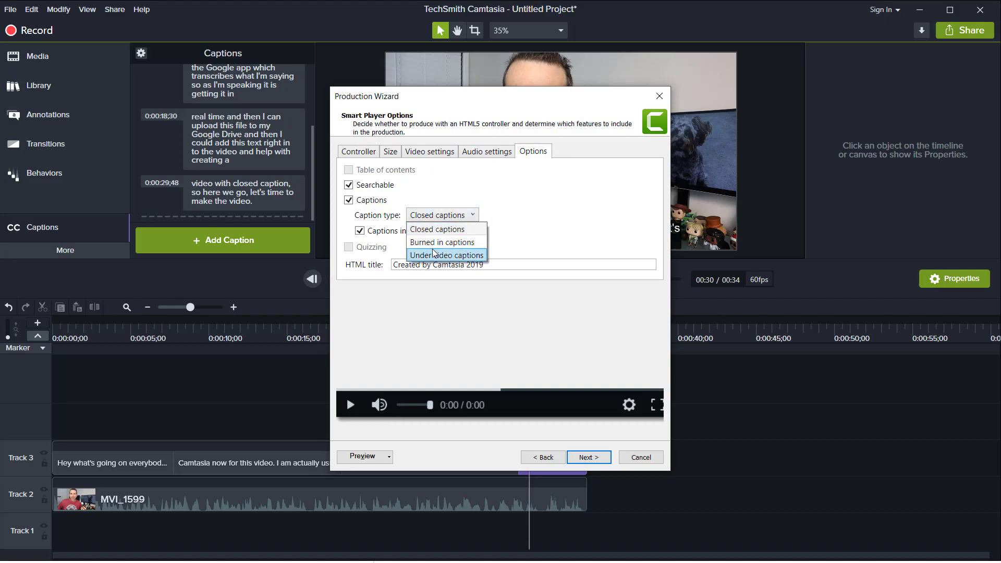
left_click(442, 242)
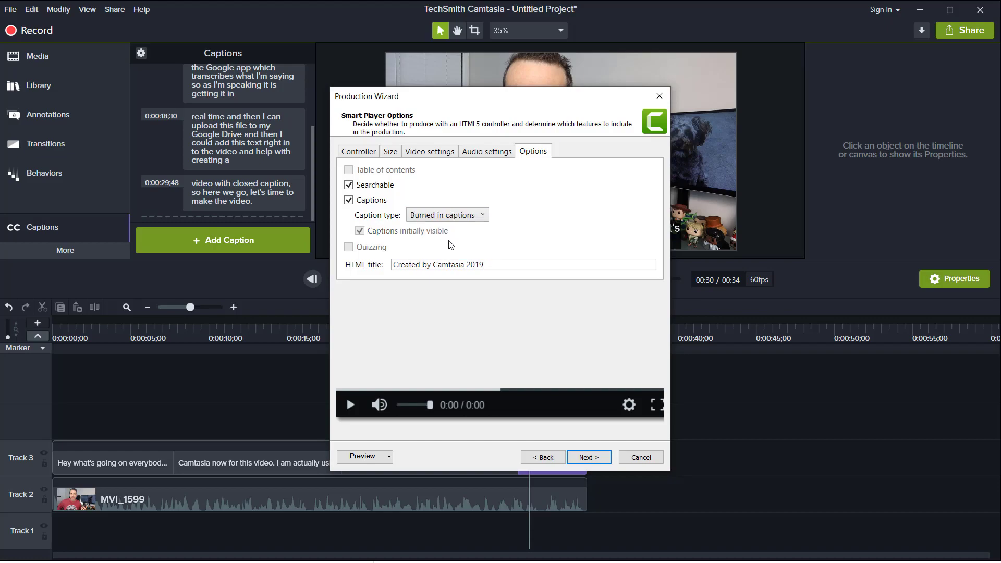
left_click(448, 214)
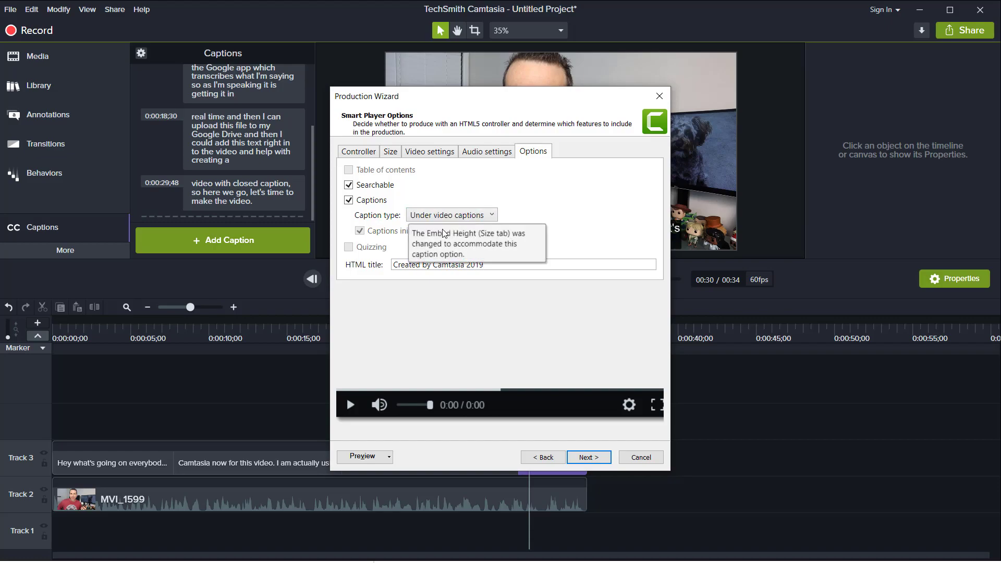
mouse_move(480, 253)
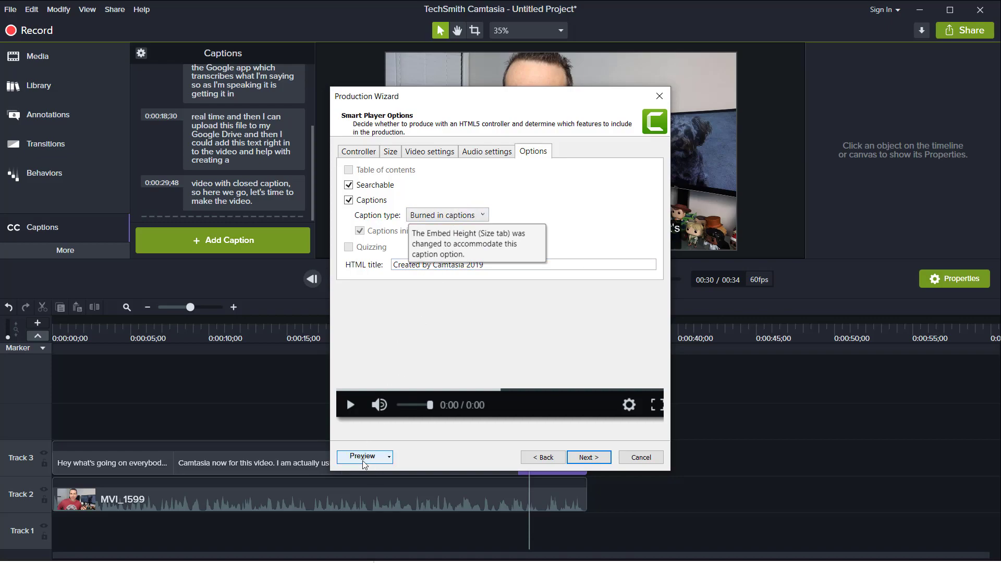
left_click(389, 457)
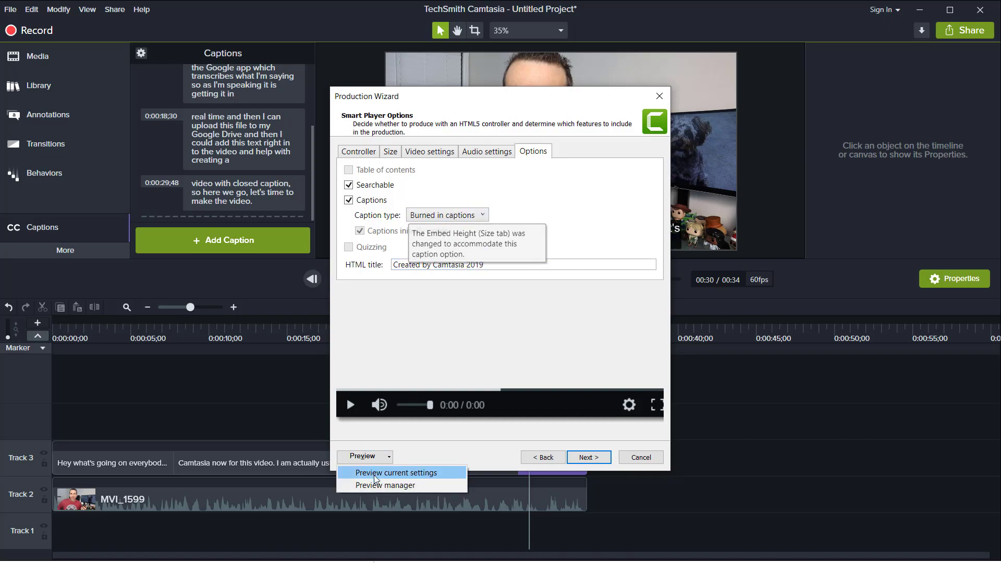
Preview the production with current settings, watching burned-in captions in Chrome
left_click(396, 472)
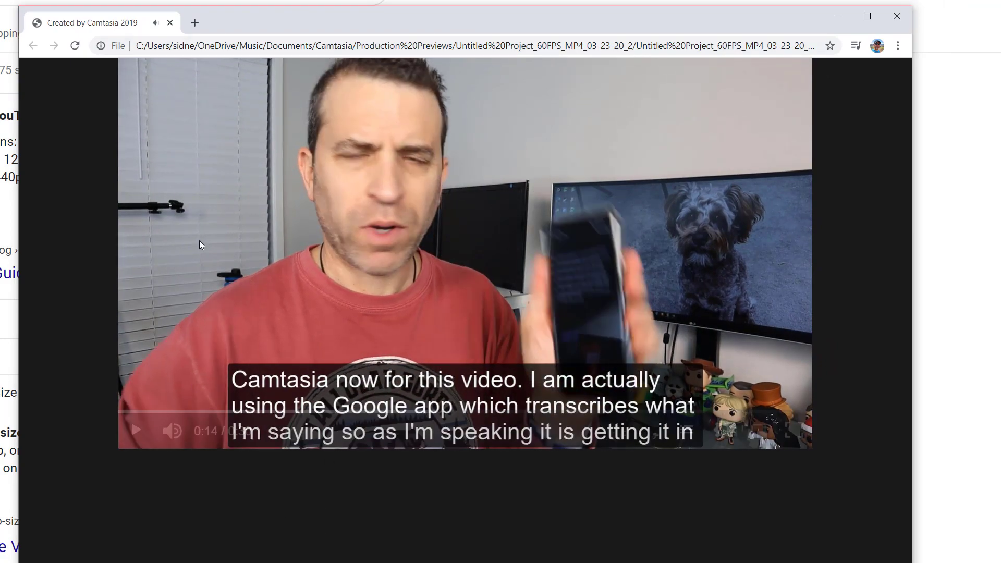
mouse_move(415, 331)
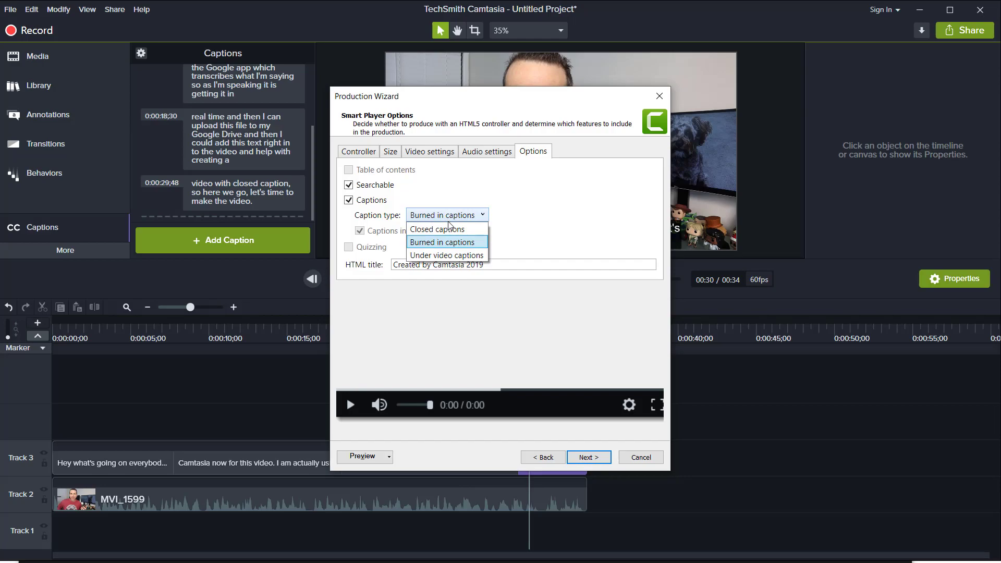
mouse_move(448, 254)
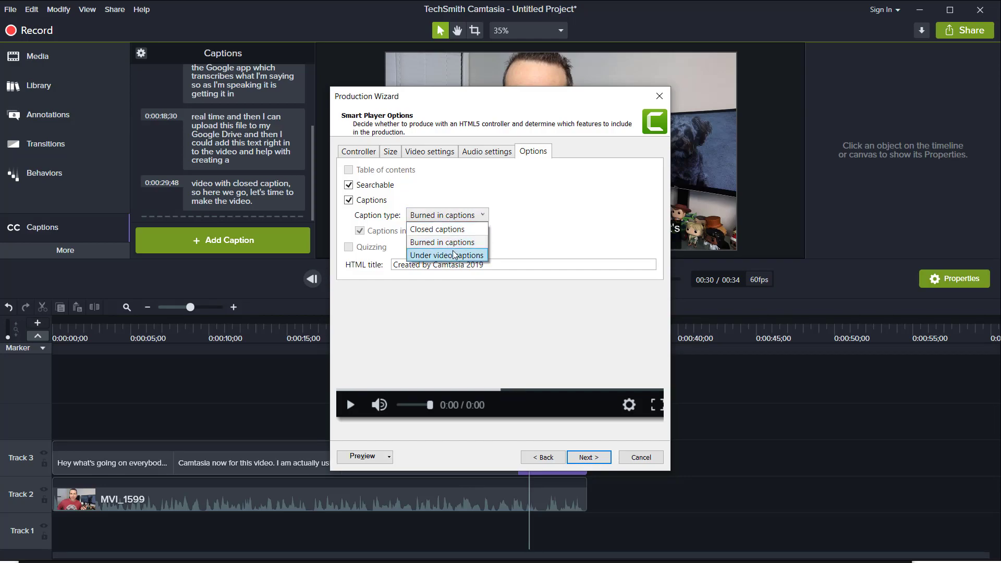
Switch Caption type to Under video captions and play a second Chrome preview
left_click(447, 254)
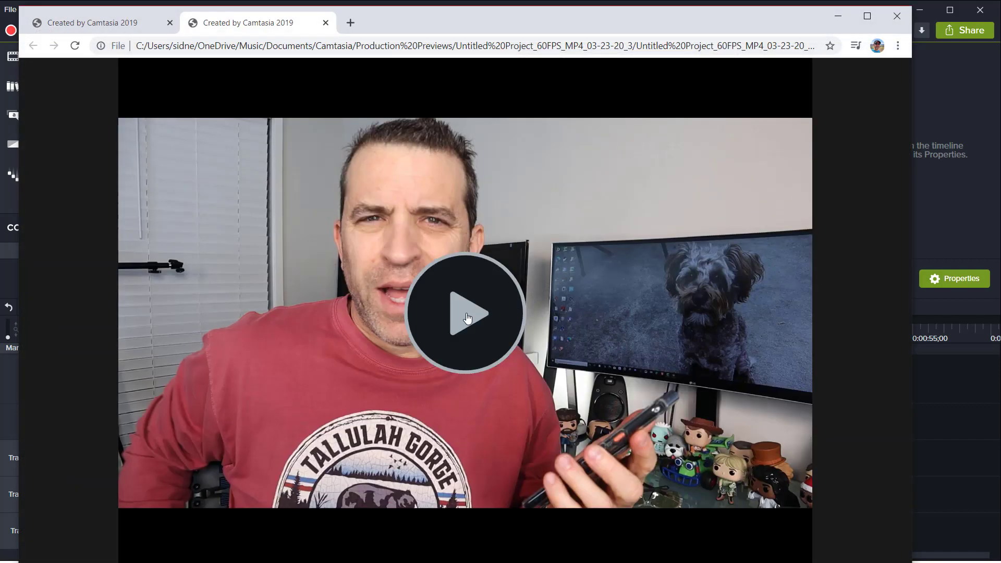
left_click(465, 314)
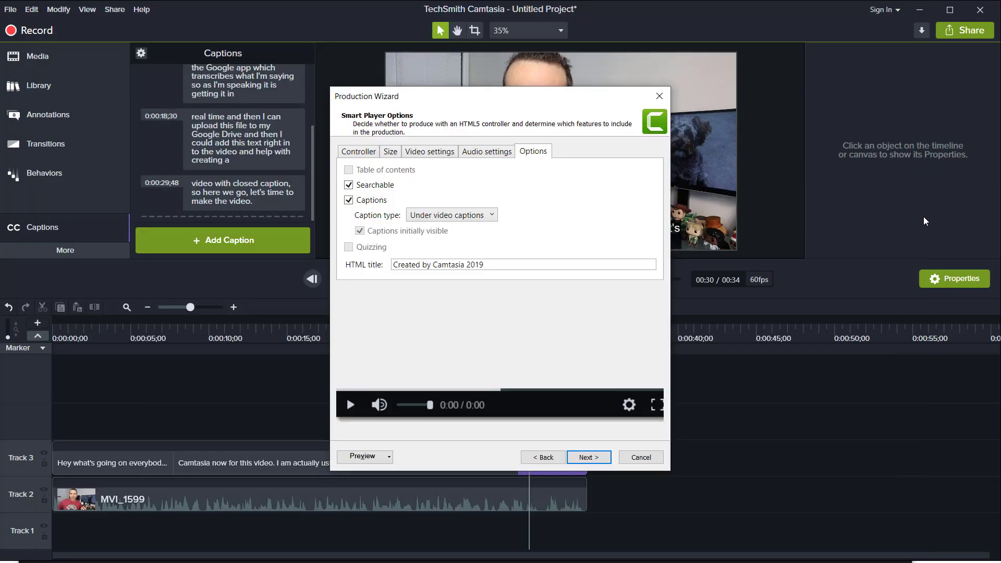
mouse_move(437, 315)
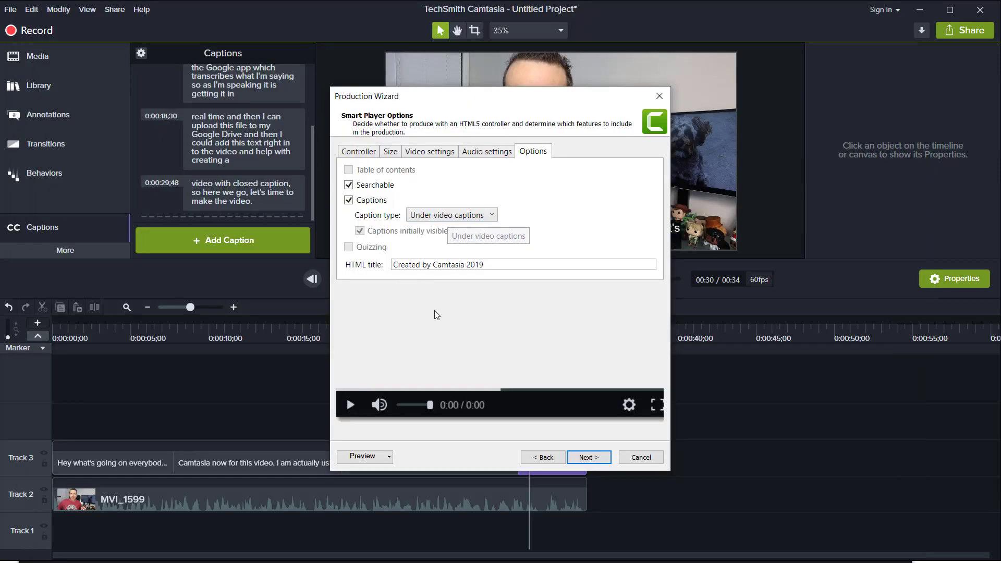
mouse_move(623, 189)
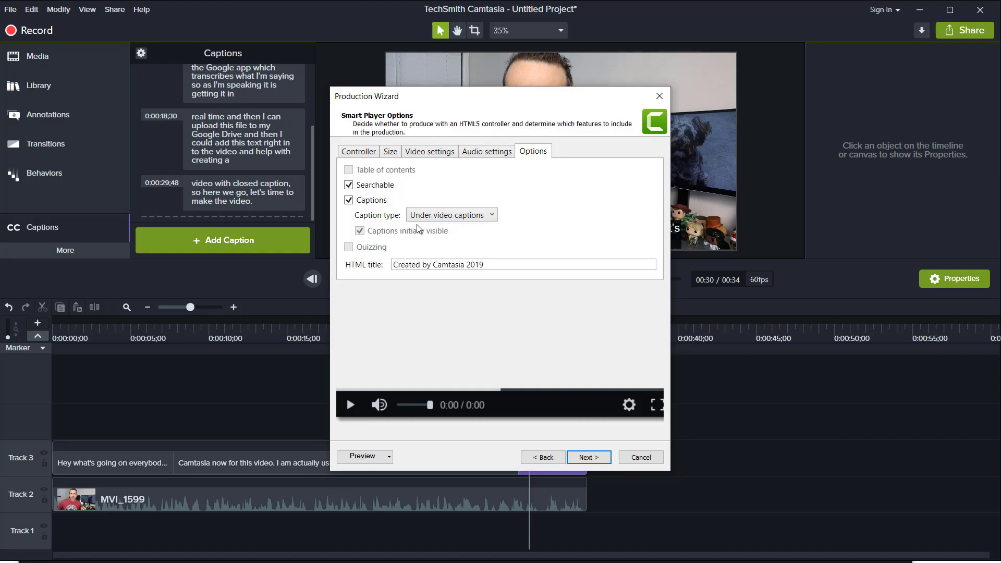
mouse_move(587, 459)
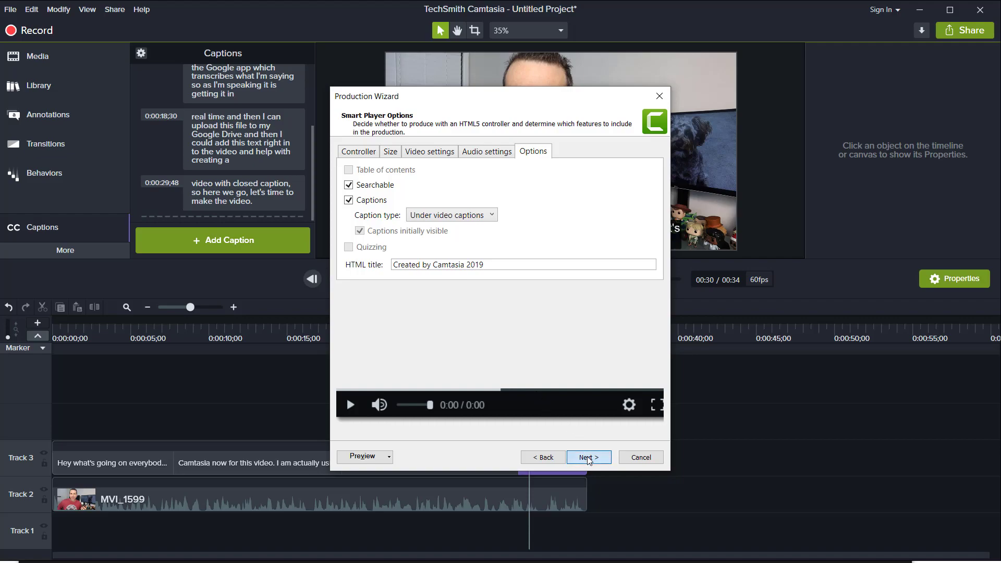
Advance past Smart Player and Video Options and finish the wizard, producing to D:\Videos\Done
left_click(588, 457)
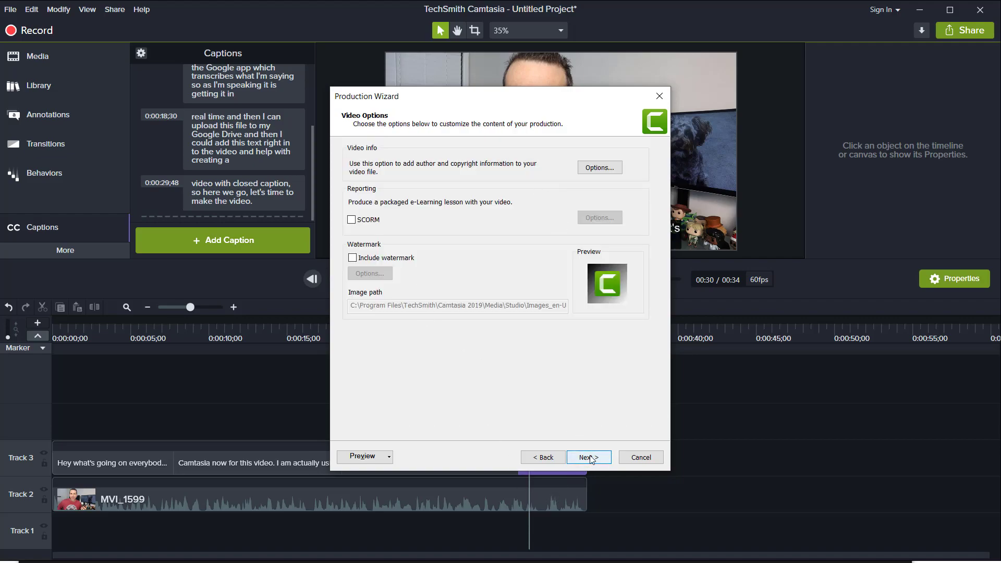
left_click(587, 457)
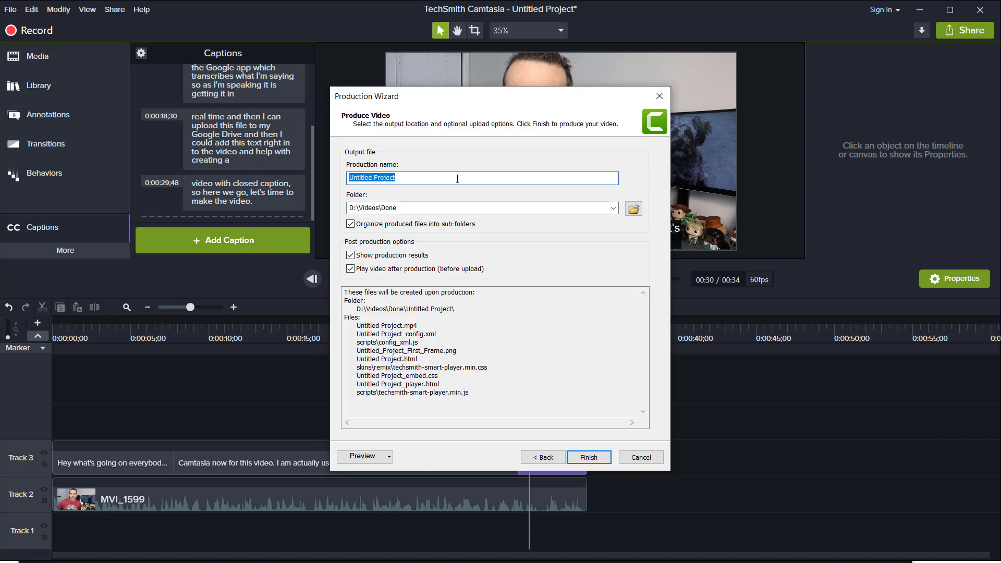
left_click(640, 456)
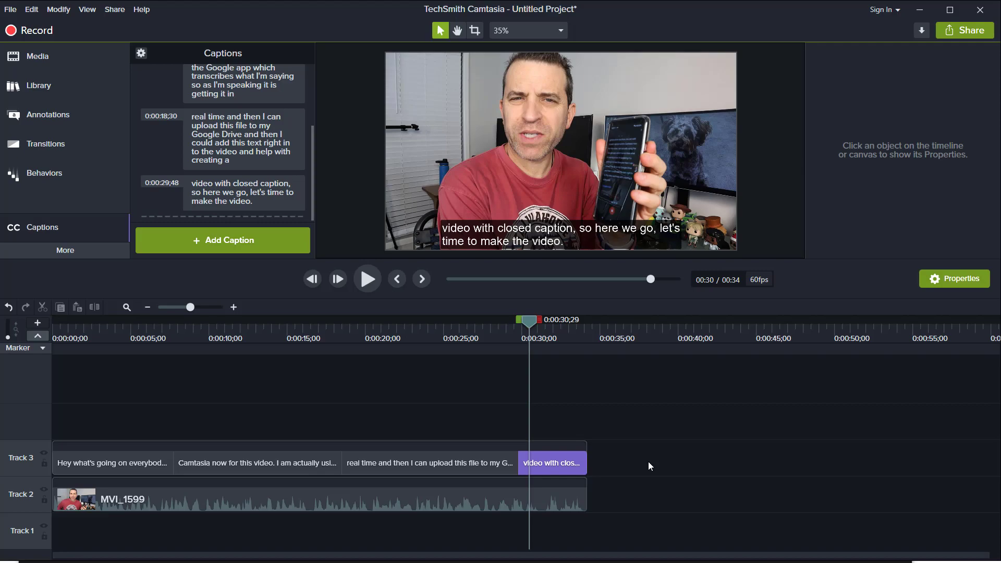
mouse_move(641, 471)
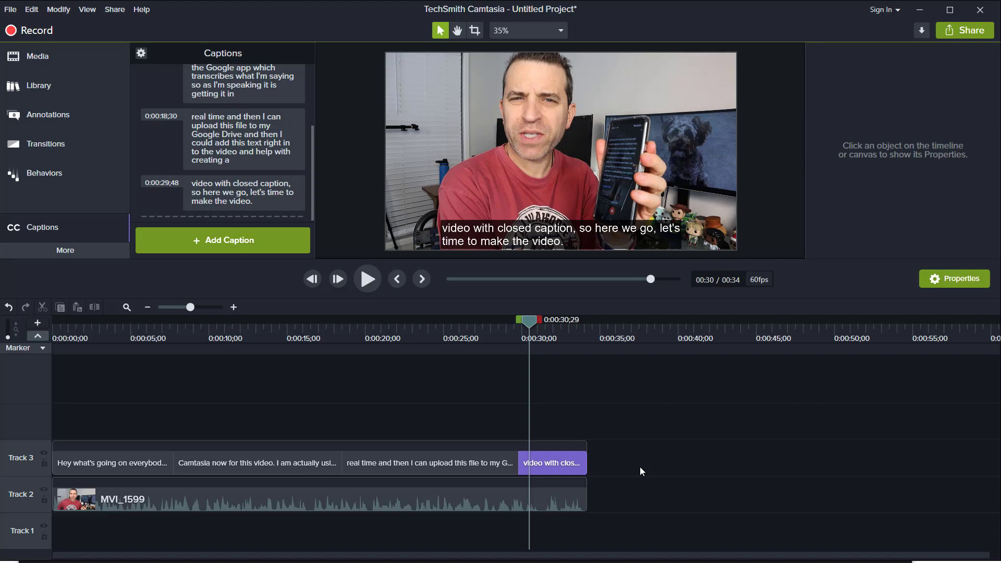